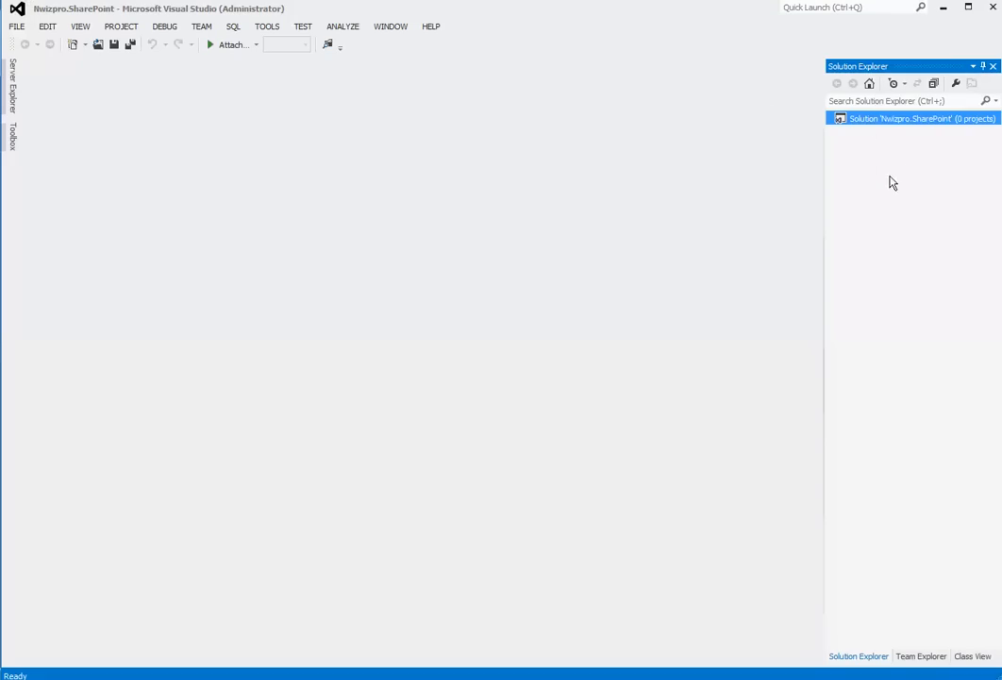
pyautogui.moveTo(605, 214)
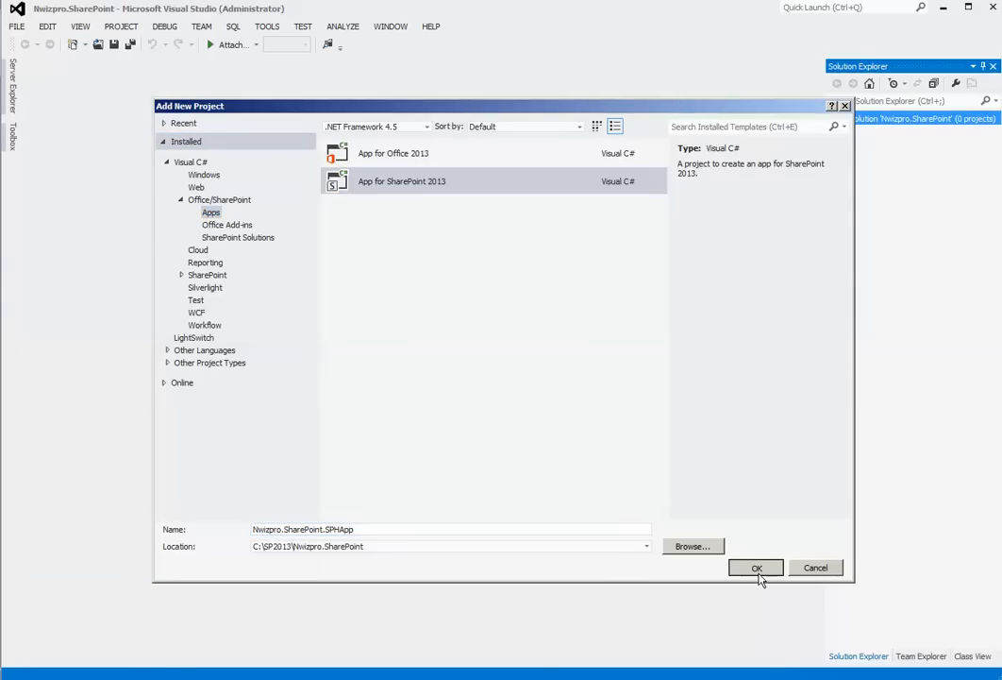
# Create the Nwizpro.SharePoint.SPHApp App for SharePoint 2013 project, set to SharePoint-hosted.
pyautogui.click(755, 567)
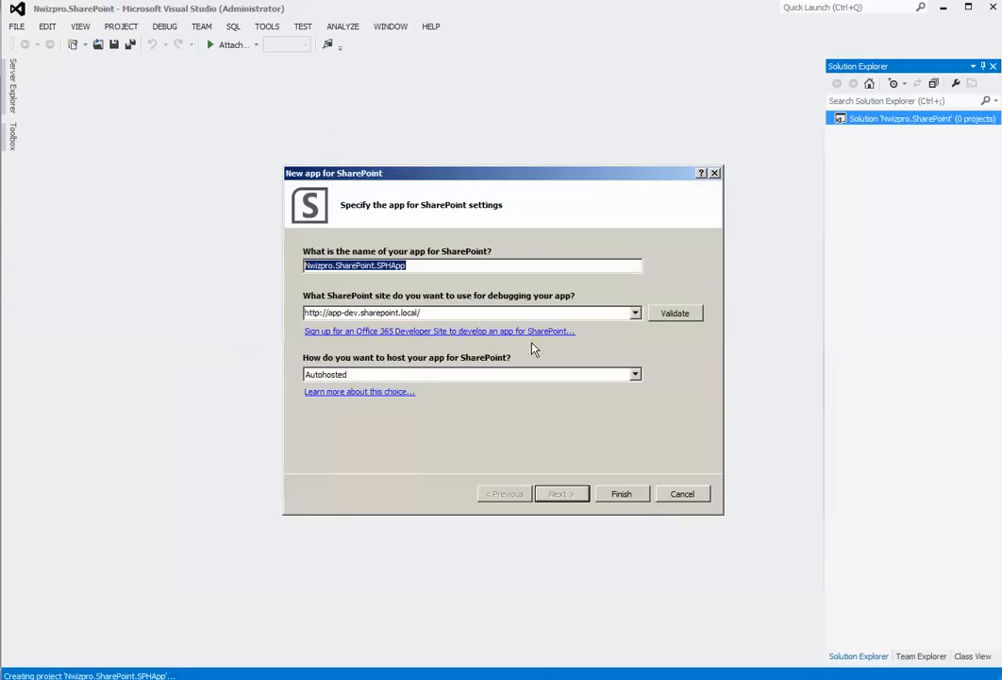
pyautogui.click(634, 373)
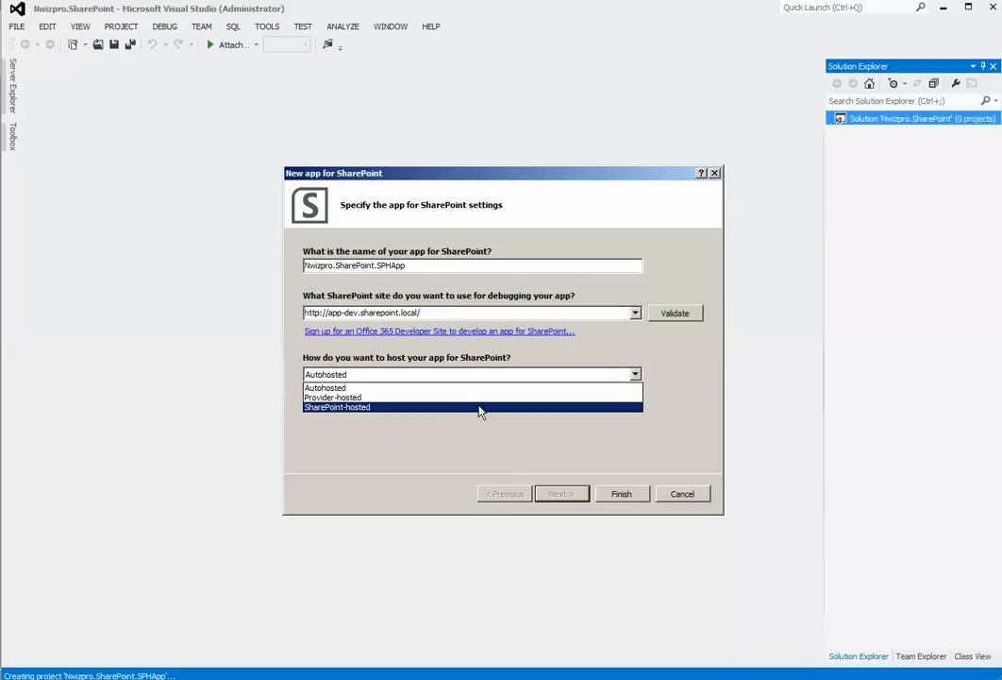
pyautogui.click(621, 493)
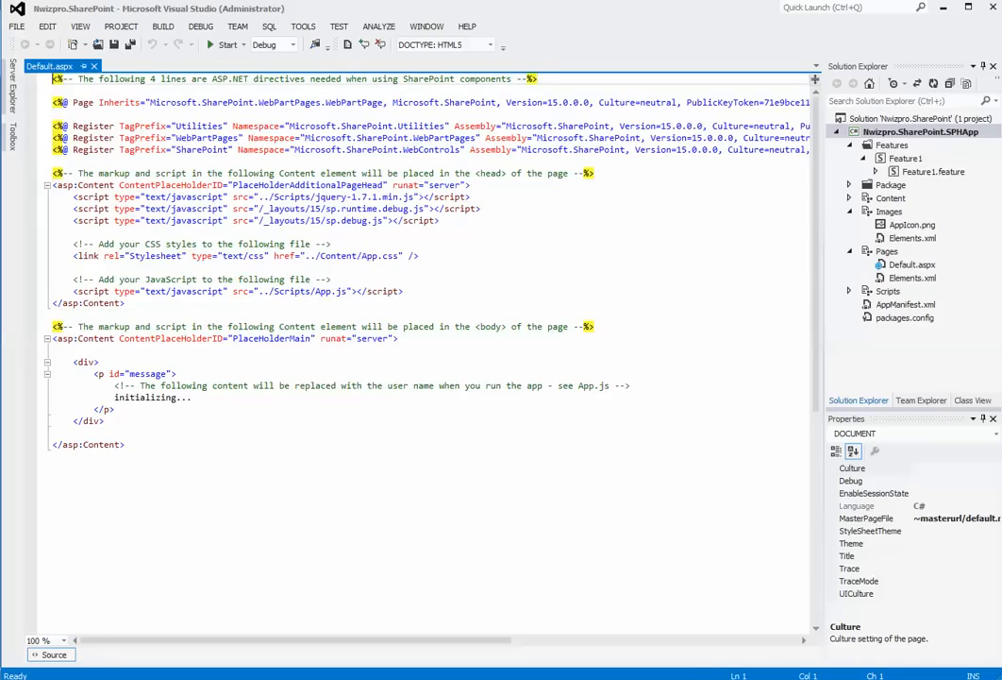
pyautogui.moveTo(696, 660)
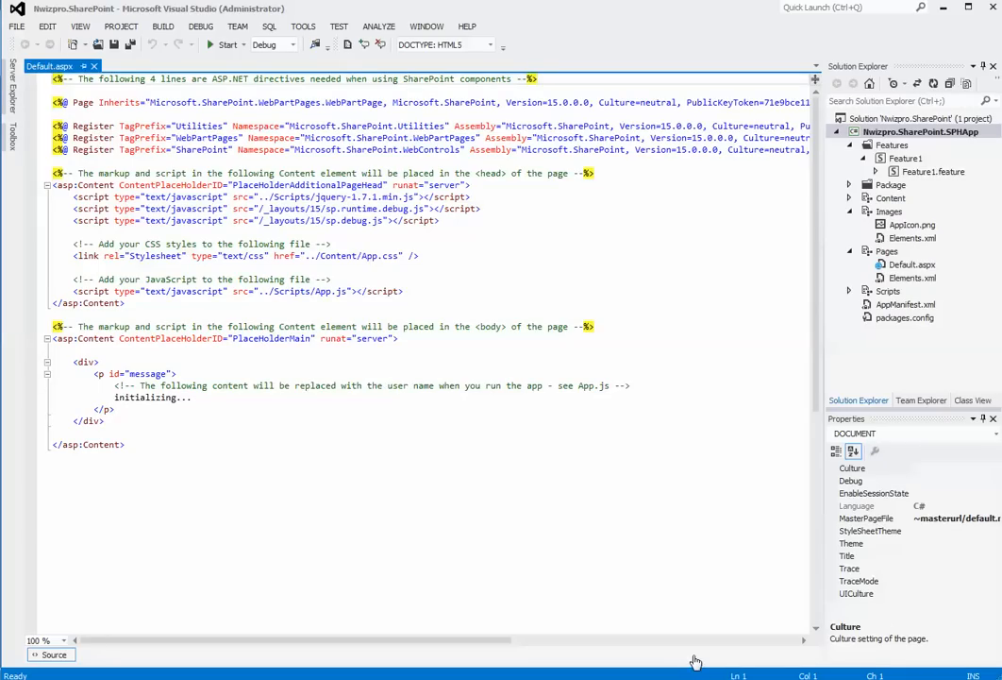
# Enter App-TheWonderOfTheWorld as the title and name in AppManifest.xml.
pyautogui.click(906, 304)
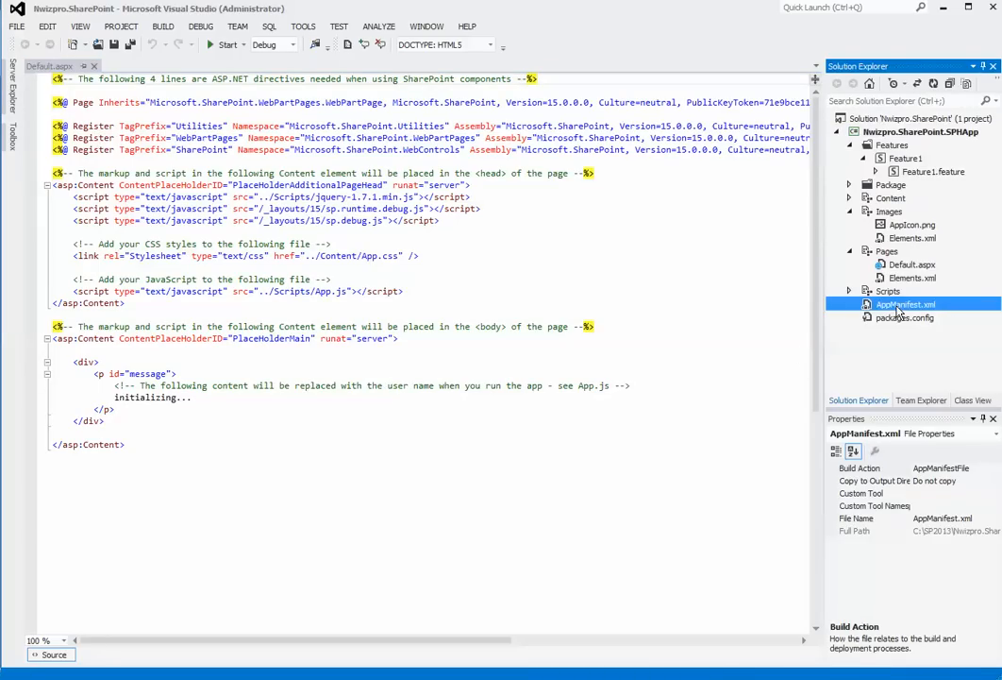
pyautogui.doubleClick(906, 304)
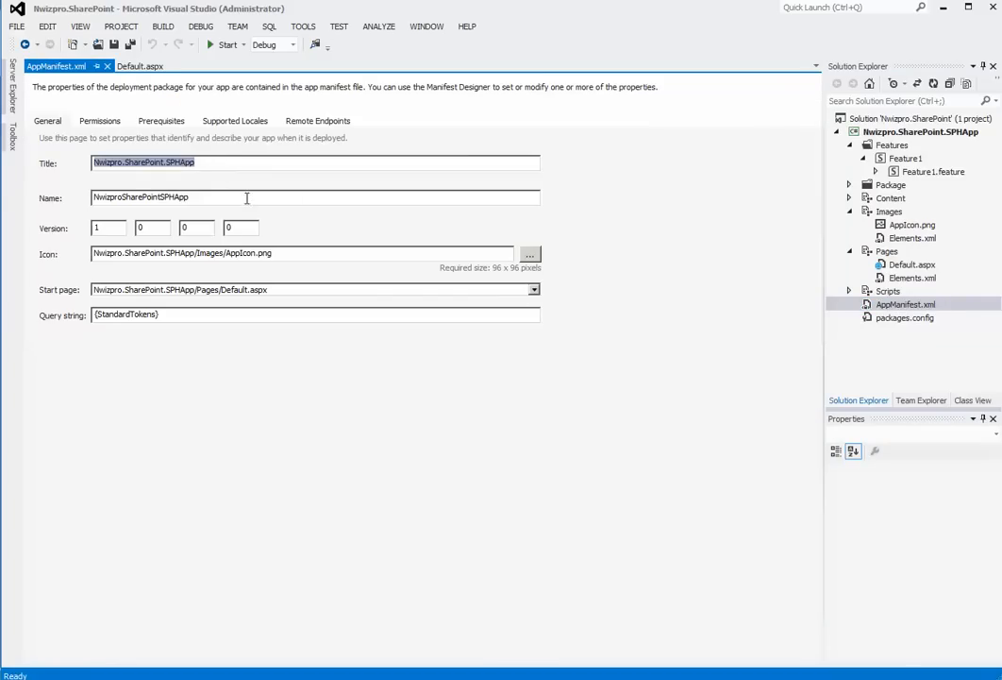
pyautogui.write('App-TheWonderOfTheWorld')
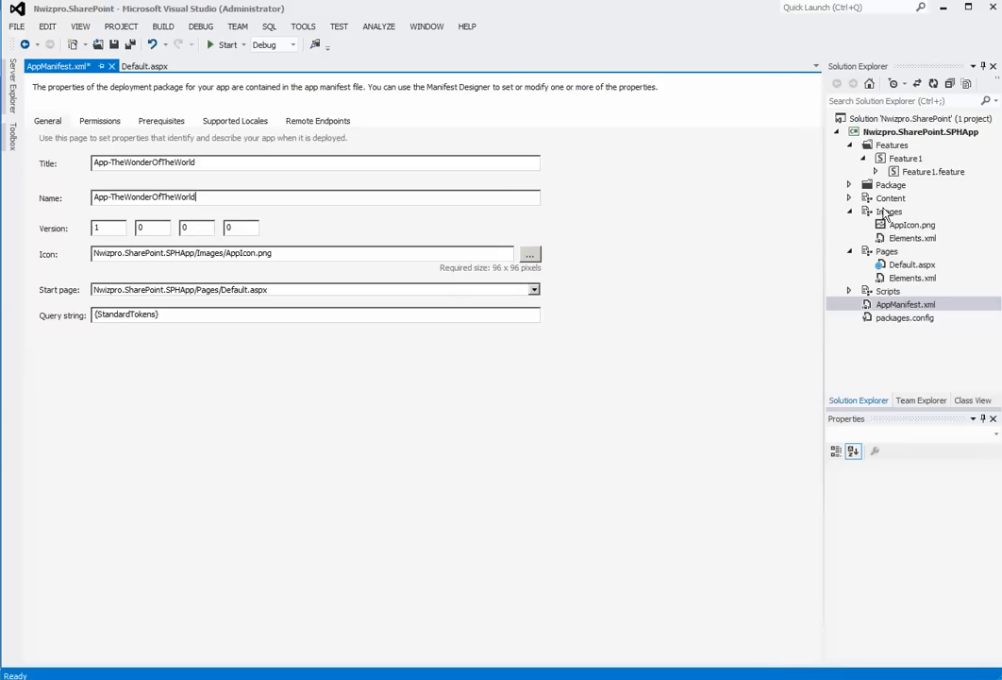
pyautogui.moveTo(897, 231)
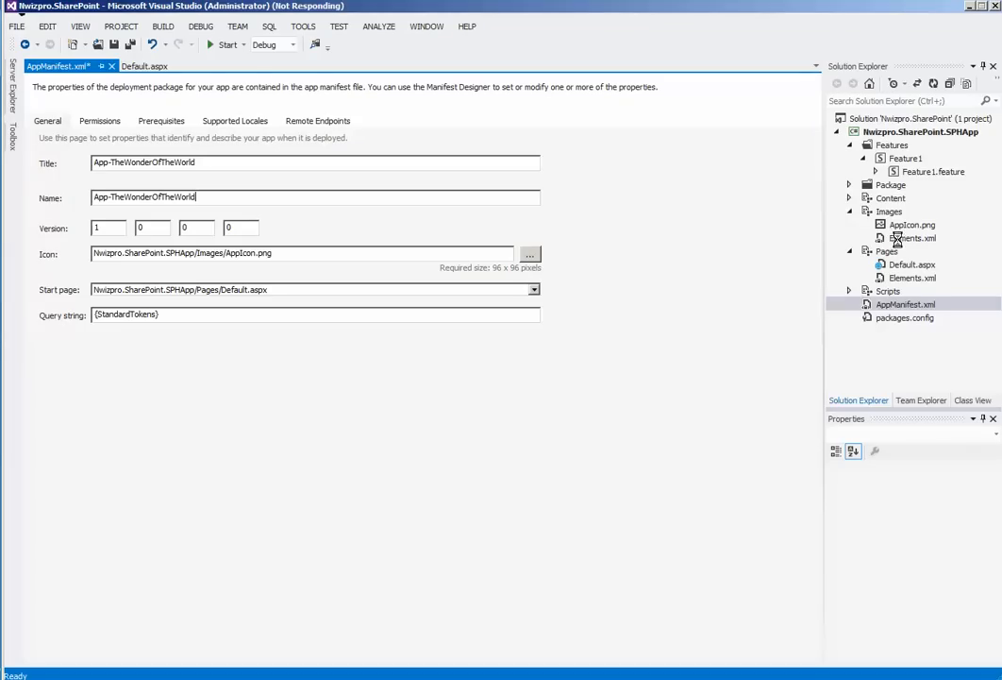
pyautogui.moveTo(900, 234)
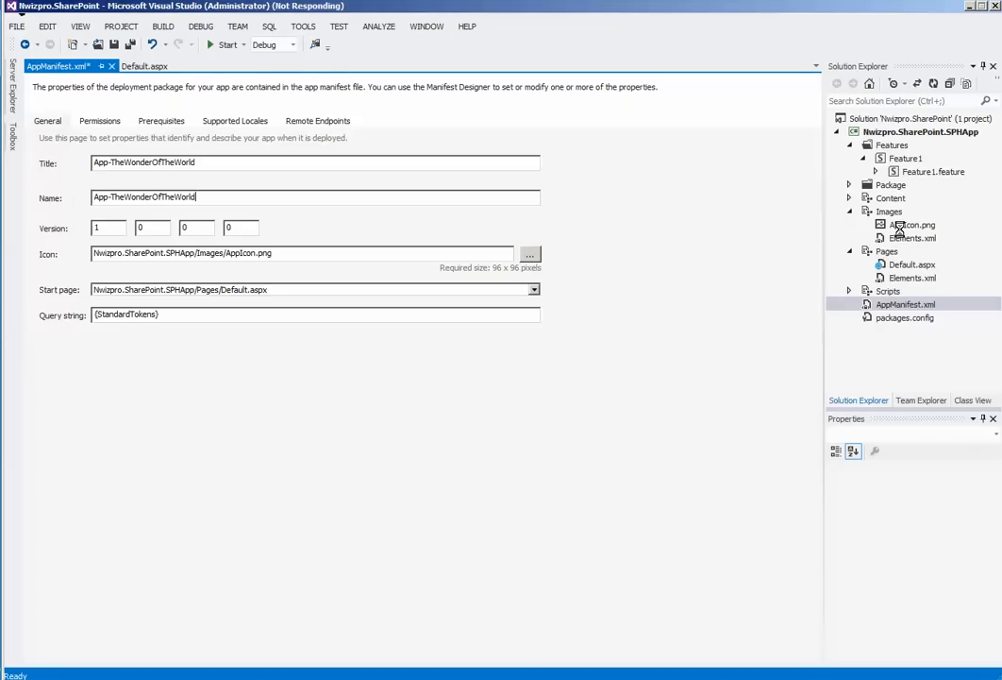
# Open the Images folder's Elements.xml and view the default AppIcon.png.
pyautogui.click(889, 211)
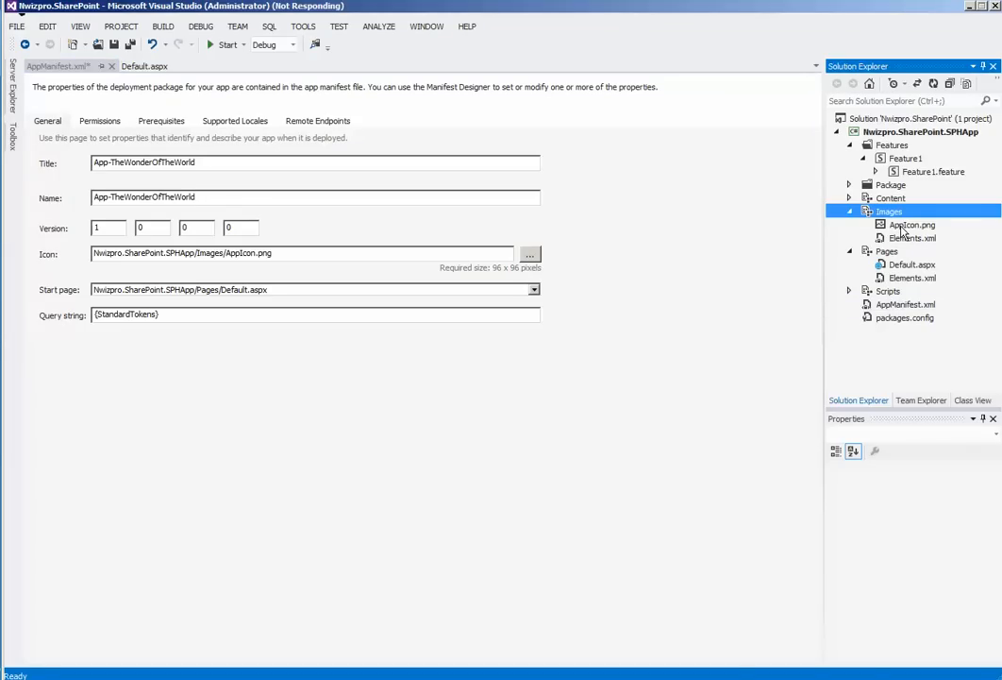
pyautogui.doubleClick(911, 238)
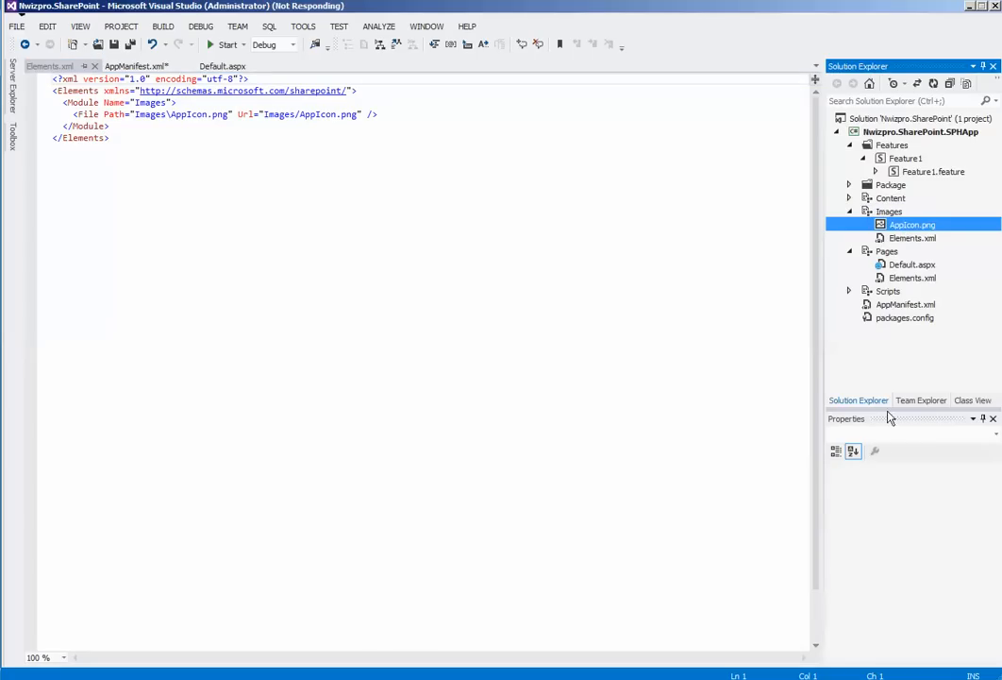
pyautogui.doubleClick(911, 224)
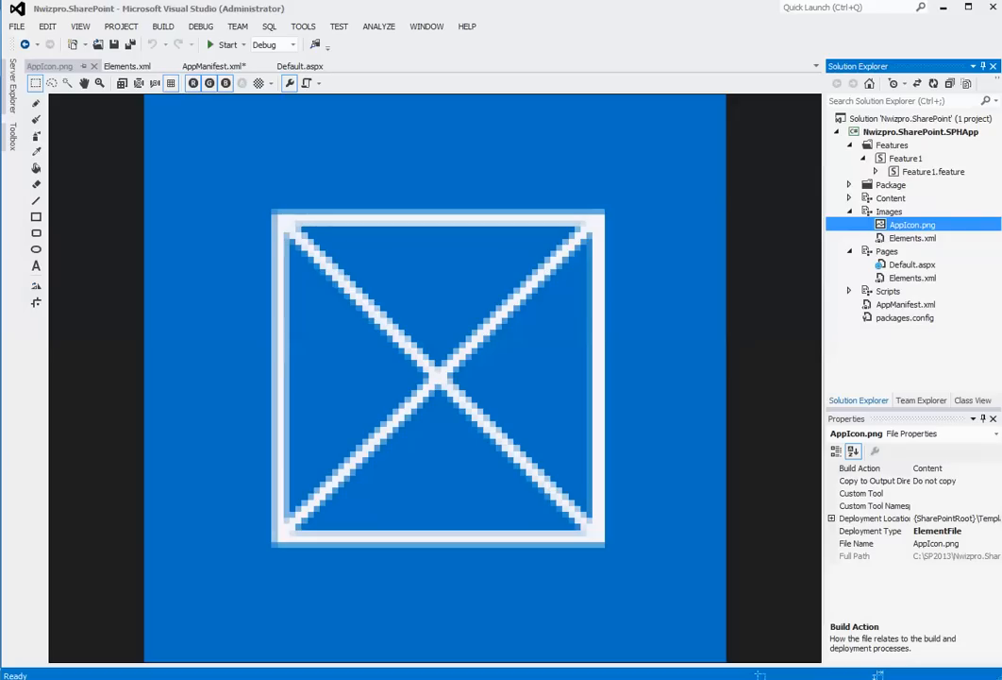
pyautogui.click(859, 555)
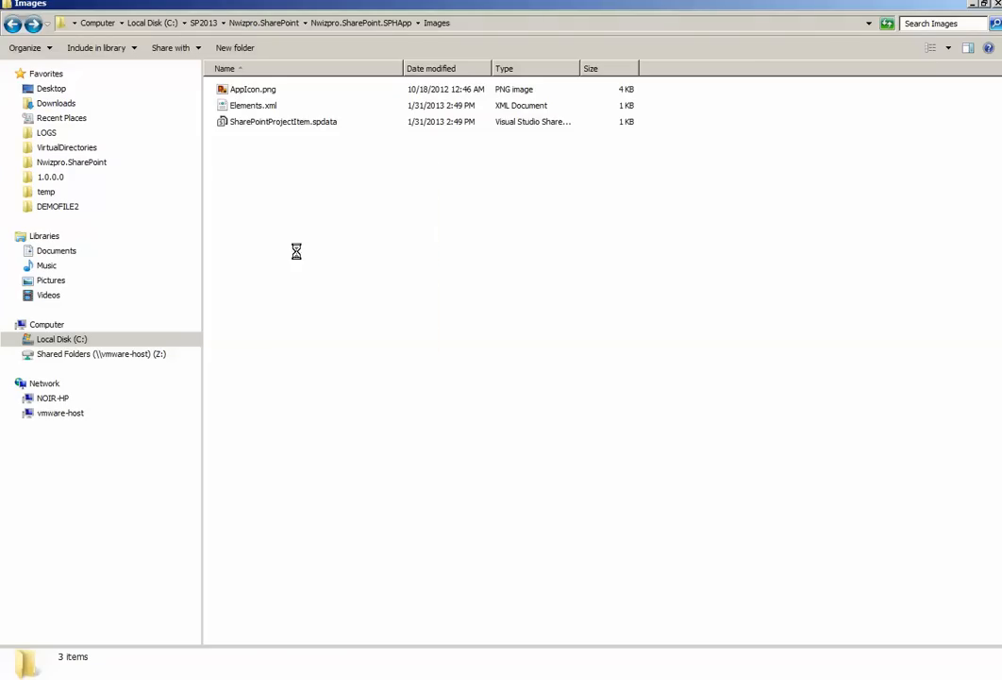
# Overwrite the project's AppIcon.png with the new 96×96 icon in Windows Explorer.
pyautogui.click(253, 89)
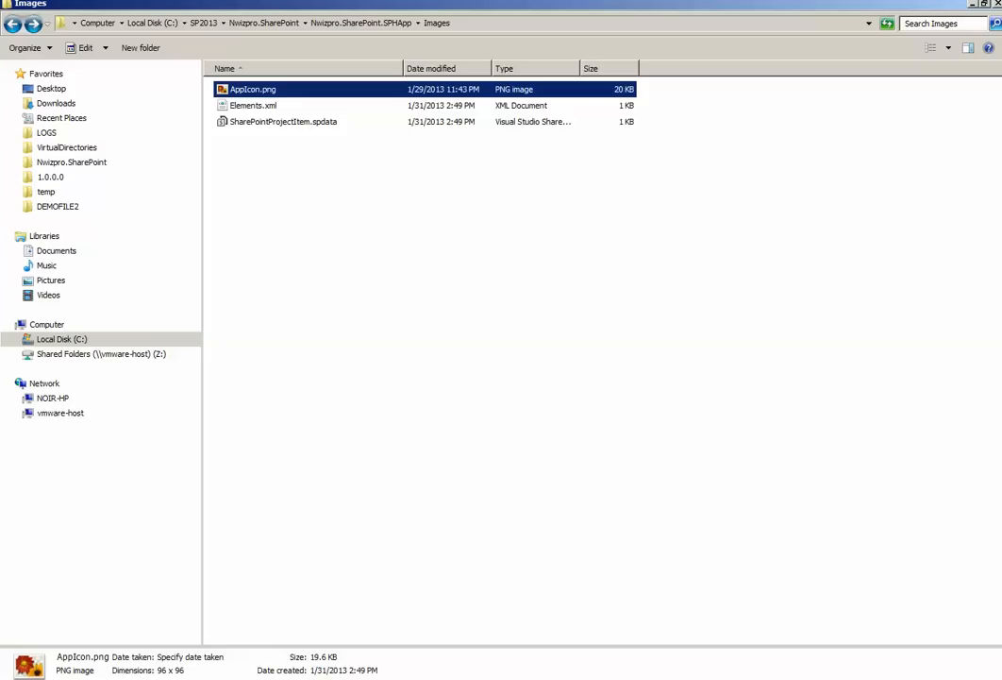
pyautogui.moveTo(66, 207)
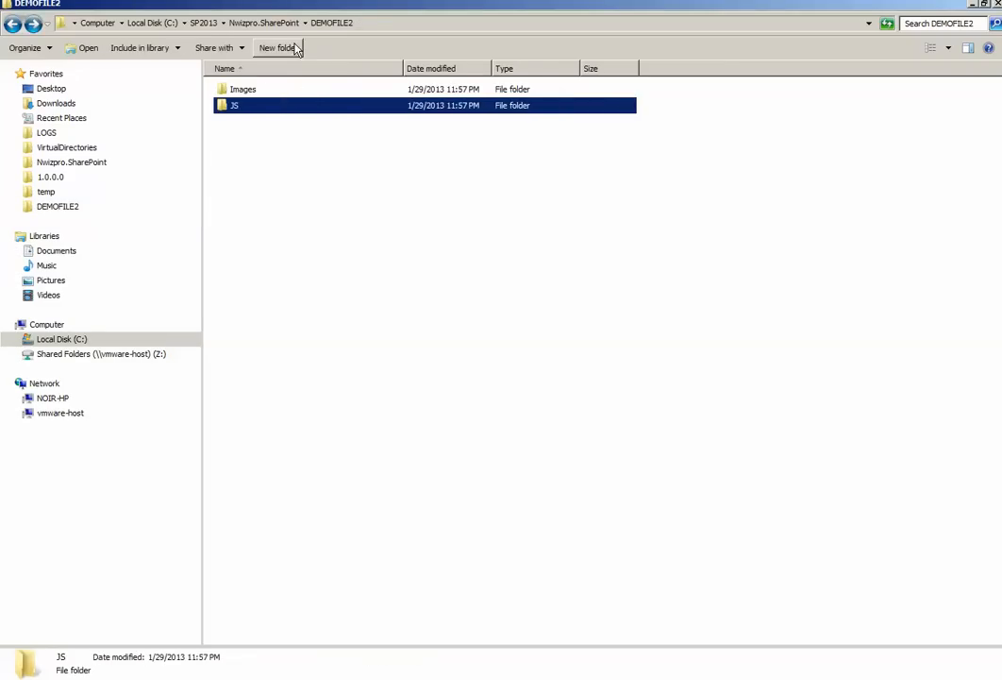
pyautogui.doubleClick(243, 88)
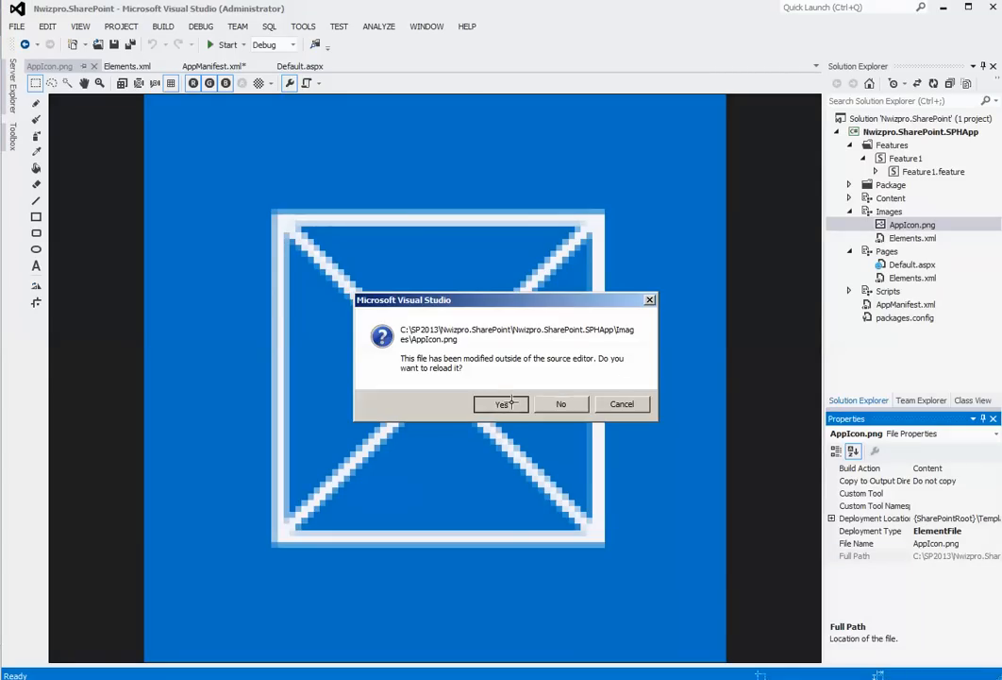
# Reload the new Taj Mahal icon and paste the Images and JS folders under Pages.
pyautogui.click(501, 404)
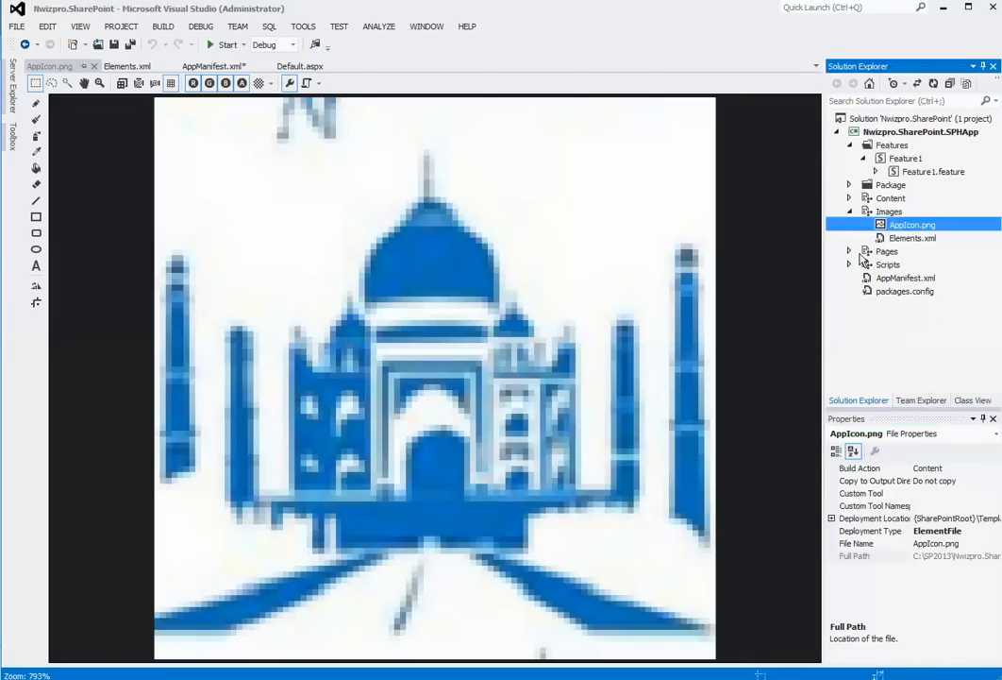
pyautogui.rightClick(886, 251)
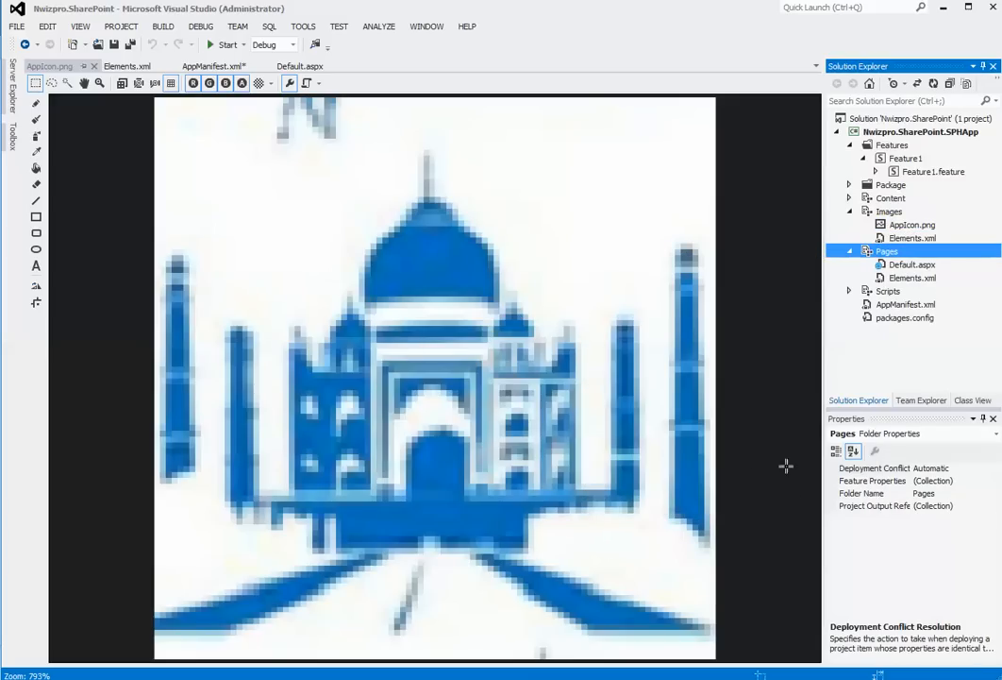
pyautogui.click(861, 252)
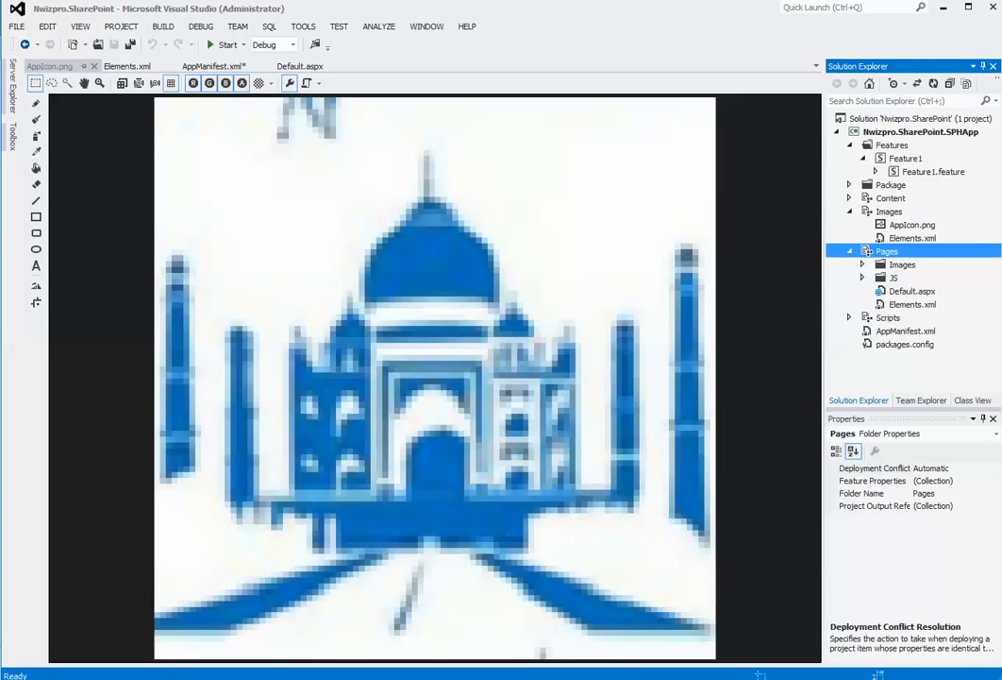
pyautogui.click(920, 118)
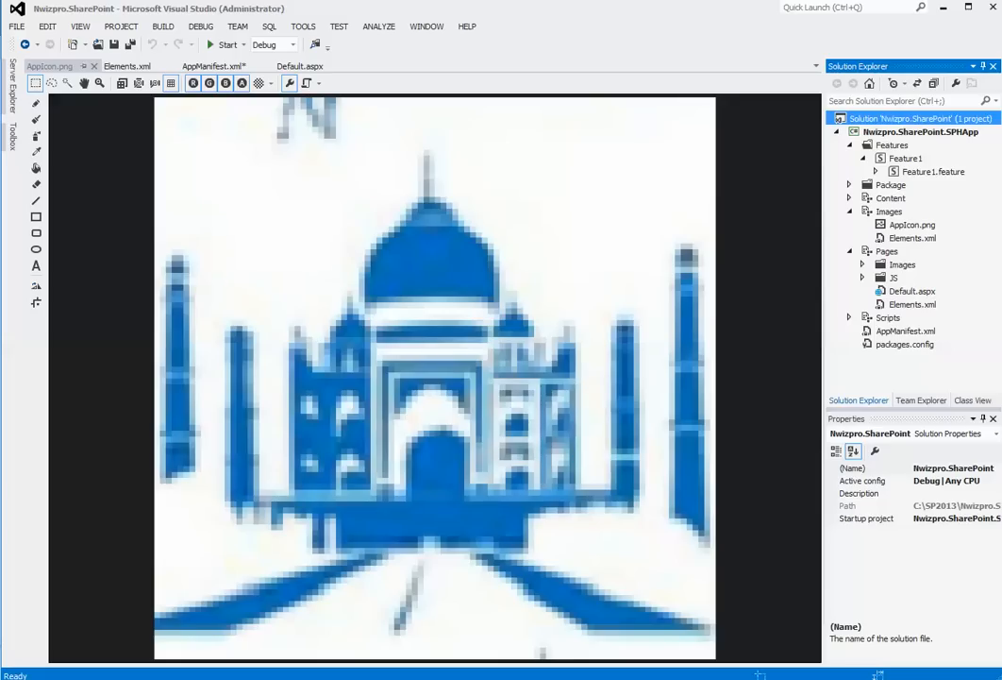
pyautogui.moveTo(928, 369)
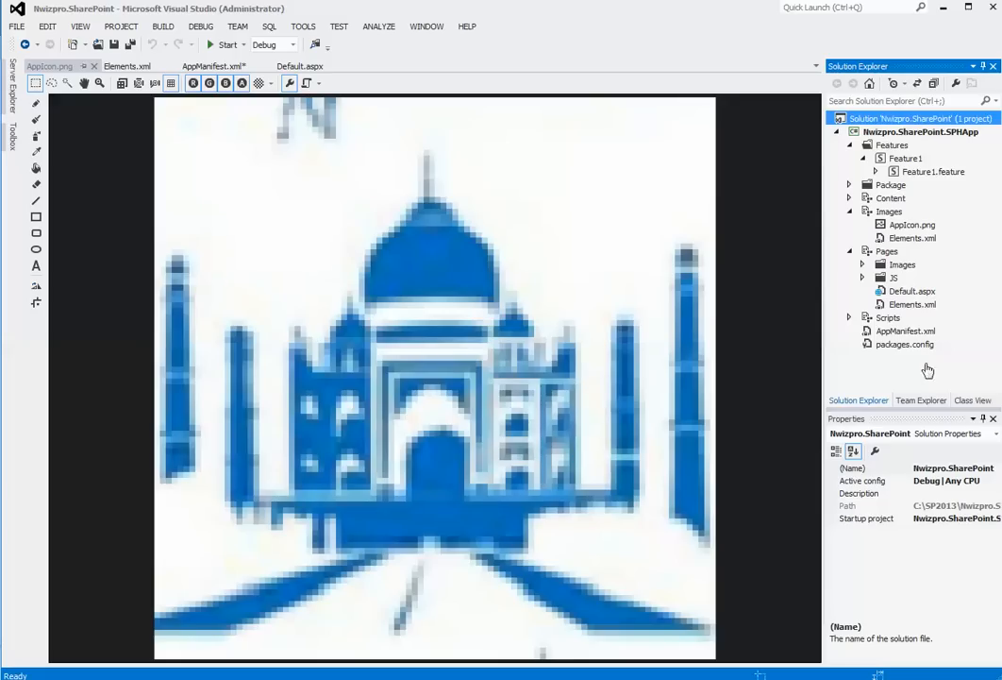
# Add the existing Nwizpro.SharePoint.JSLinkDemo project and inspect its TheWonderOfTheWorld list.
pyautogui.rightClick(921, 118)
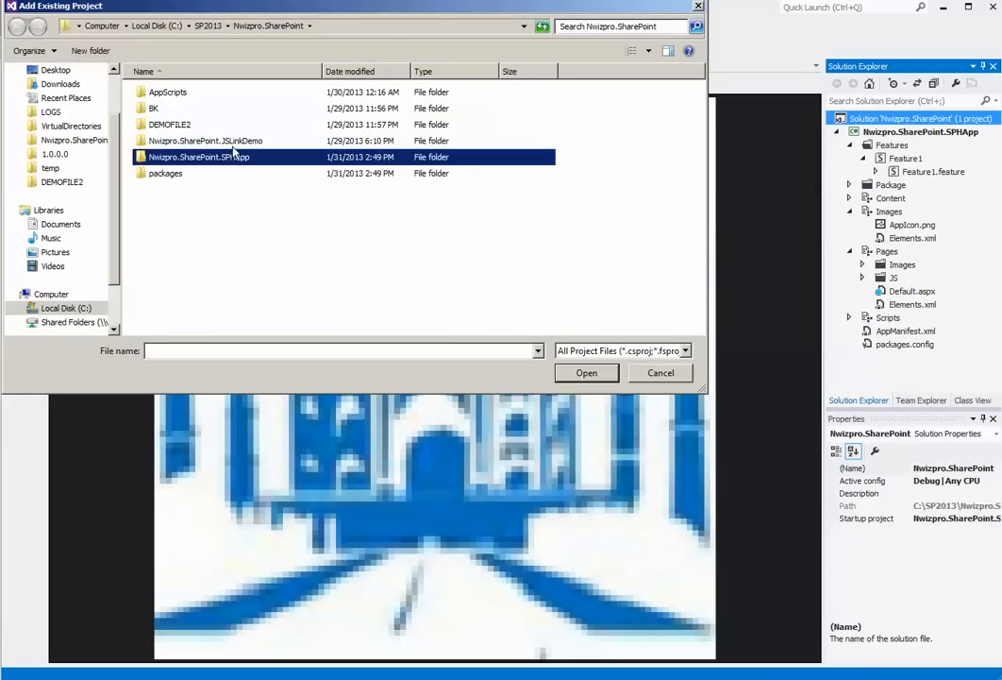
pyautogui.click(660, 371)
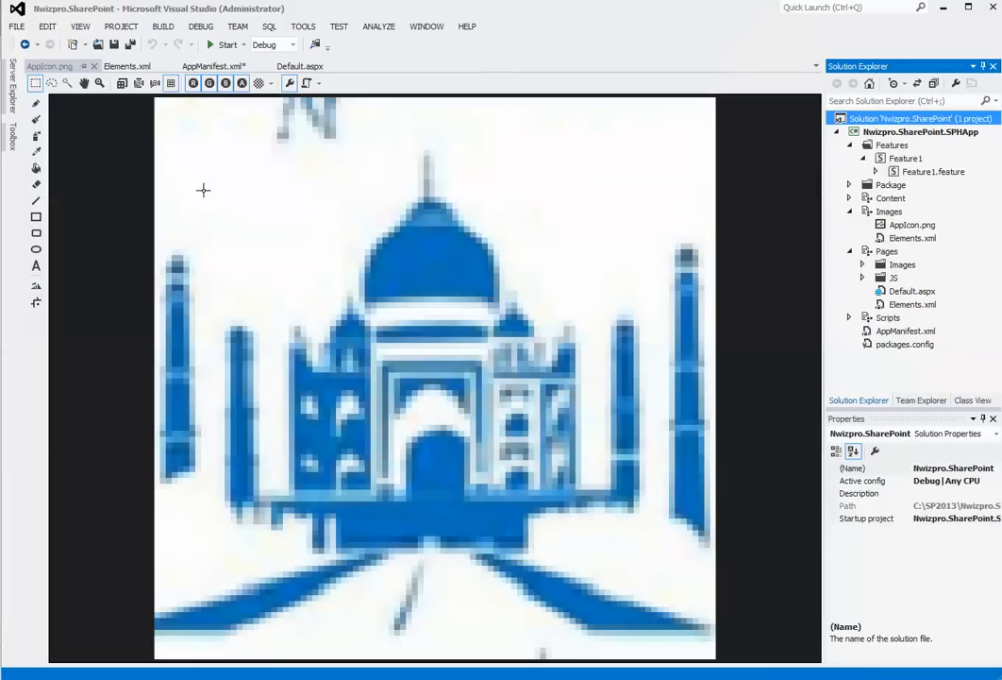
pyautogui.click(918, 131)
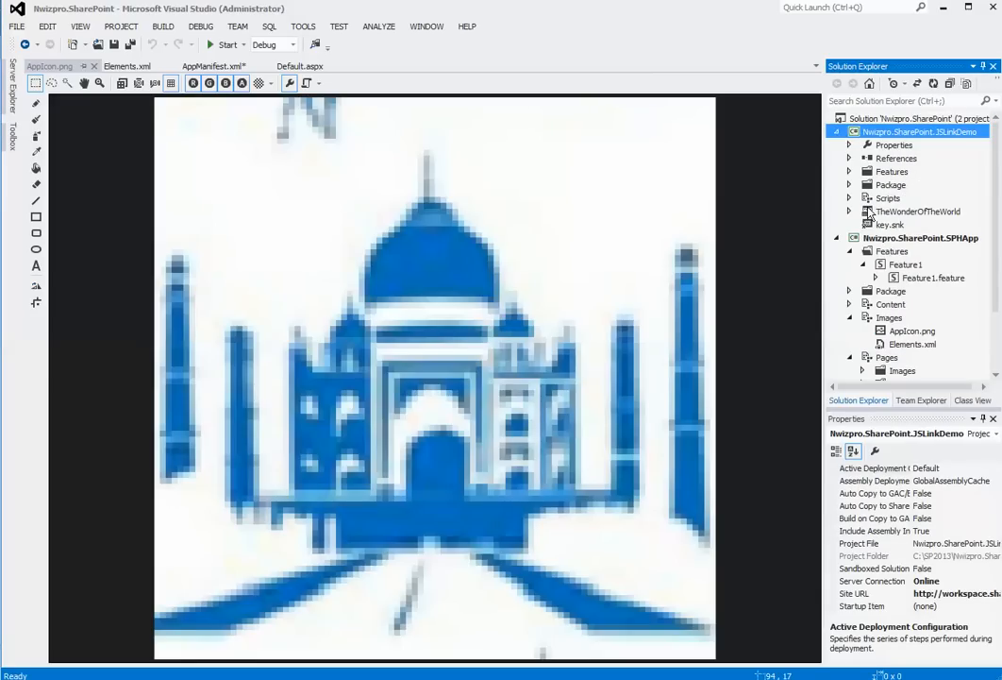
pyautogui.click(917, 211)
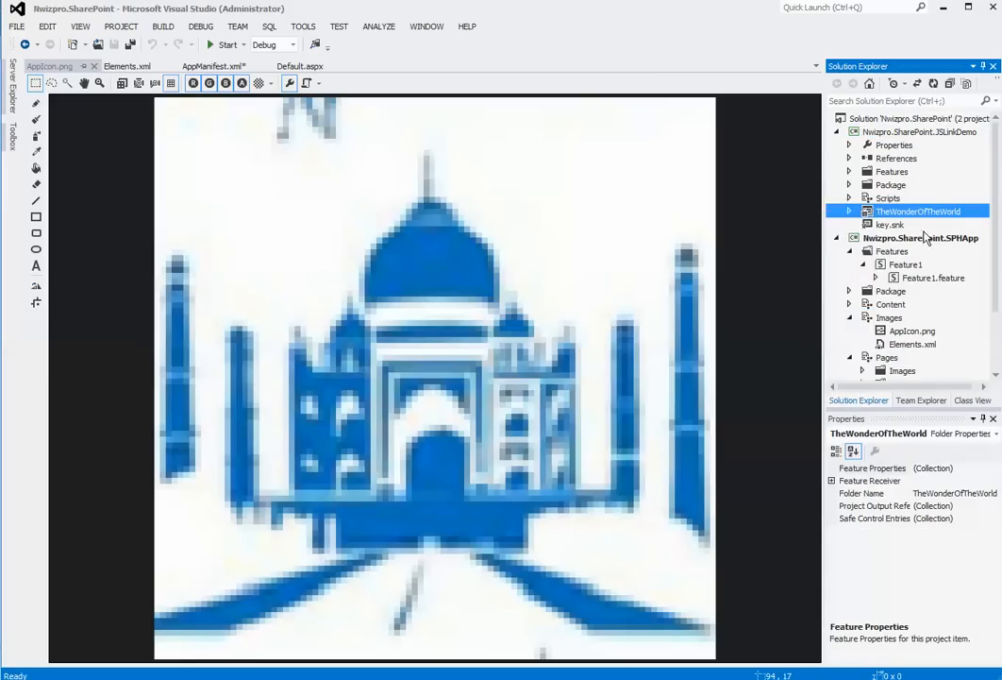
pyautogui.click(921, 237)
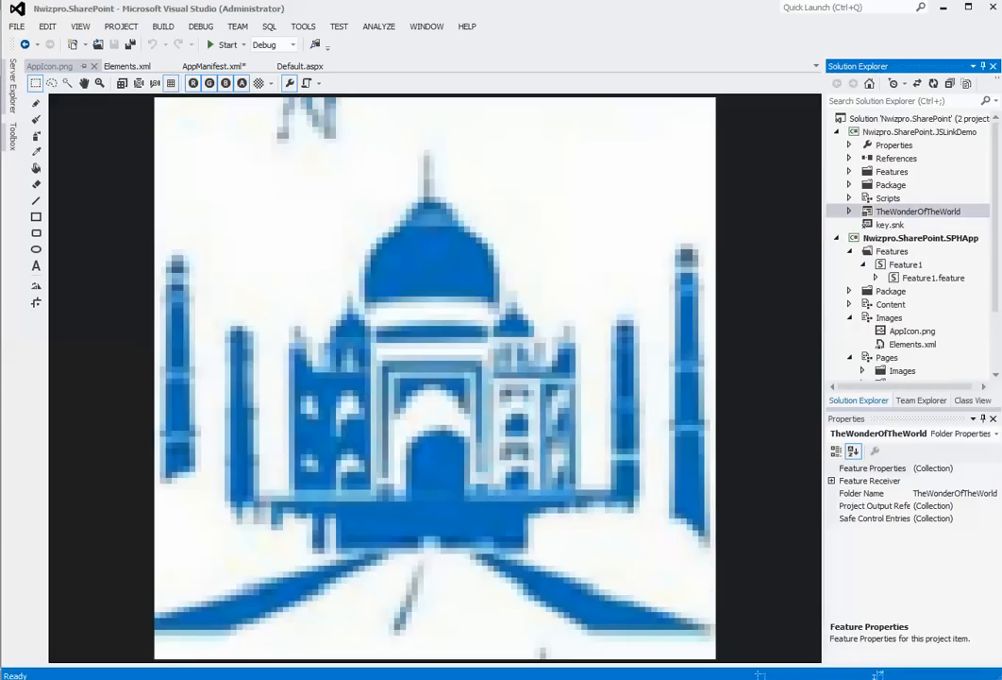
pyautogui.rightClick(917, 210)
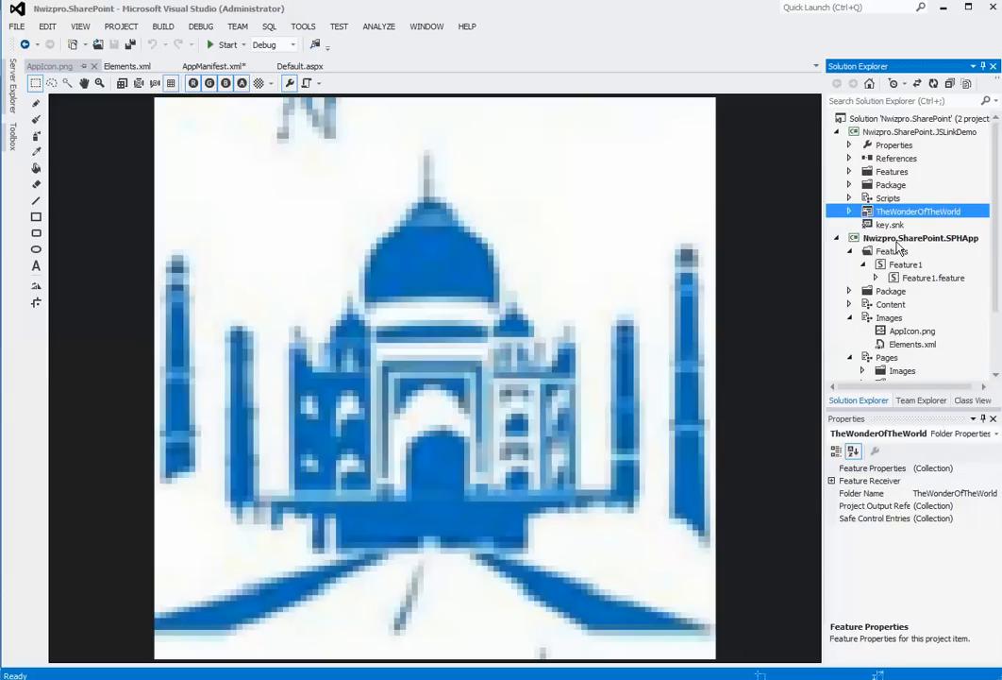
pyautogui.rightClick(923, 237)
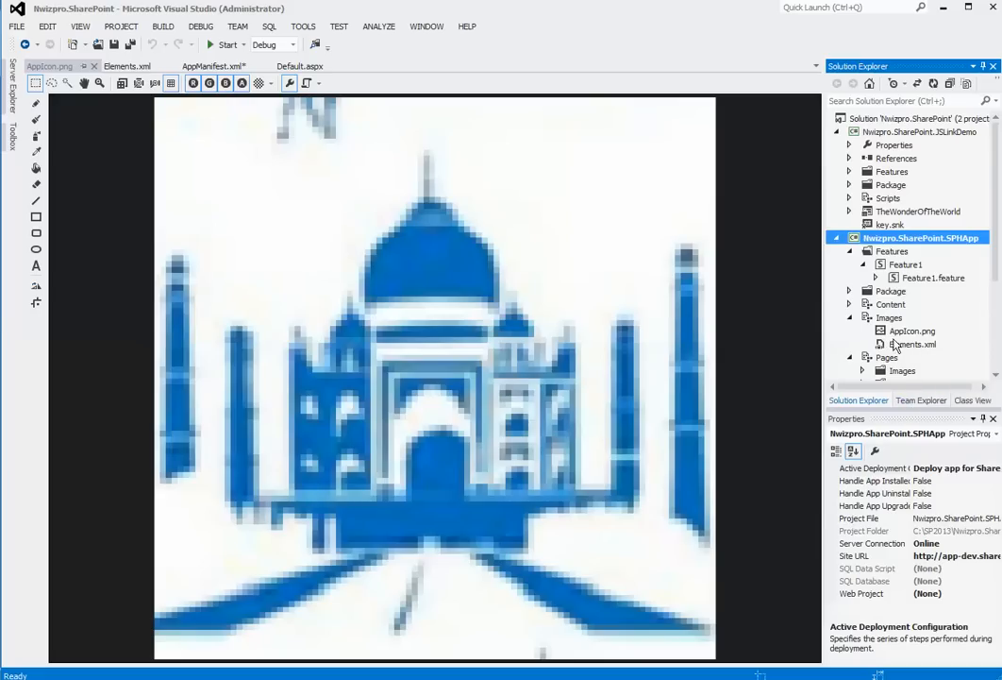
pyautogui.moveTo(903, 439)
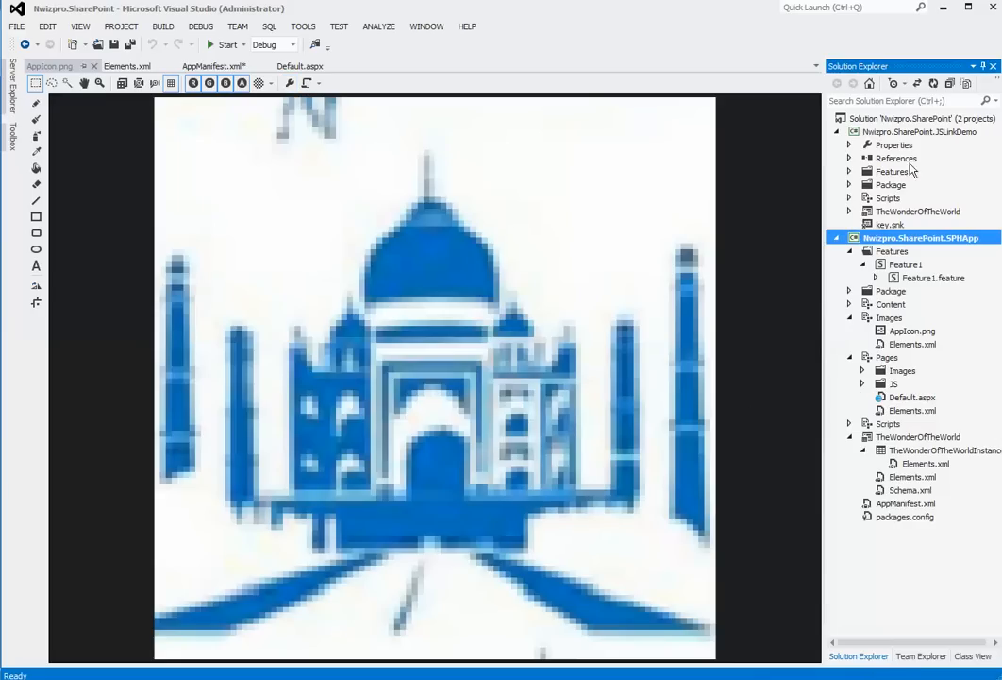
# Remove the Nwizpro.SharePoint.JSLinkDemo project, leaving only the SPHApp project.
pyautogui.rightClick(921, 237)
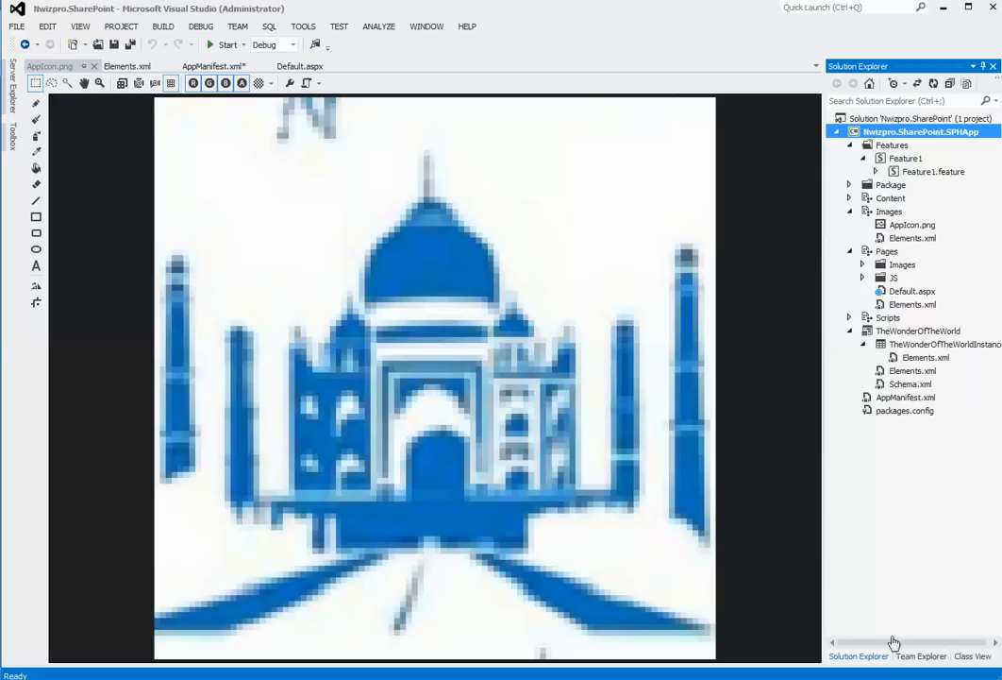
pyautogui.click(906, 158)
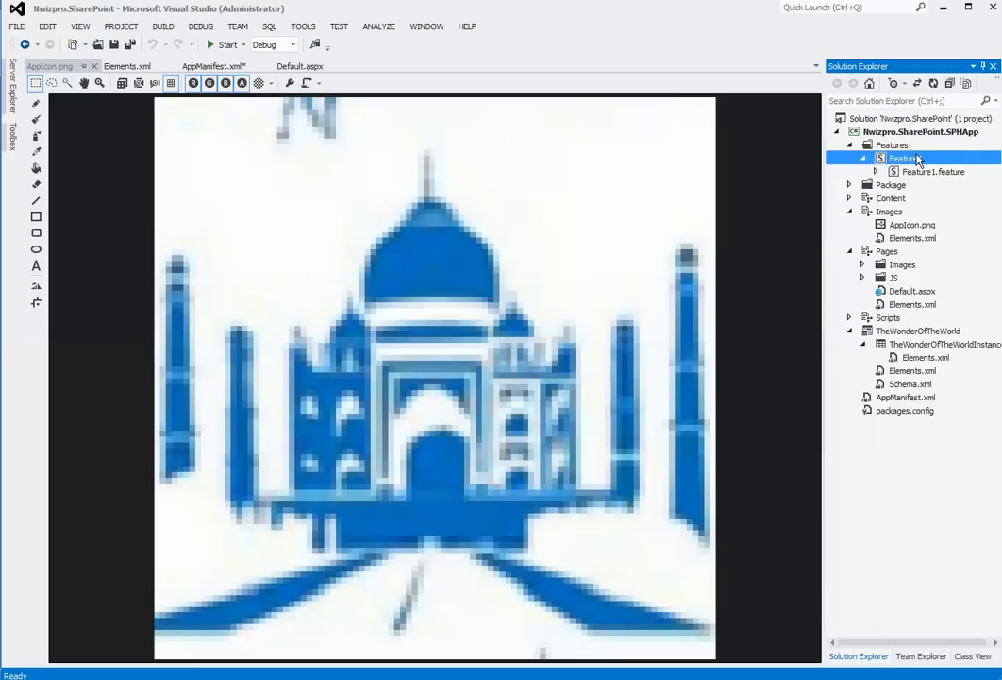
# Add the TheWonderOfTheWorld list definition and instance to Feature1, then open Schema.xml.
pyautogui.doubleClick(906, 157)
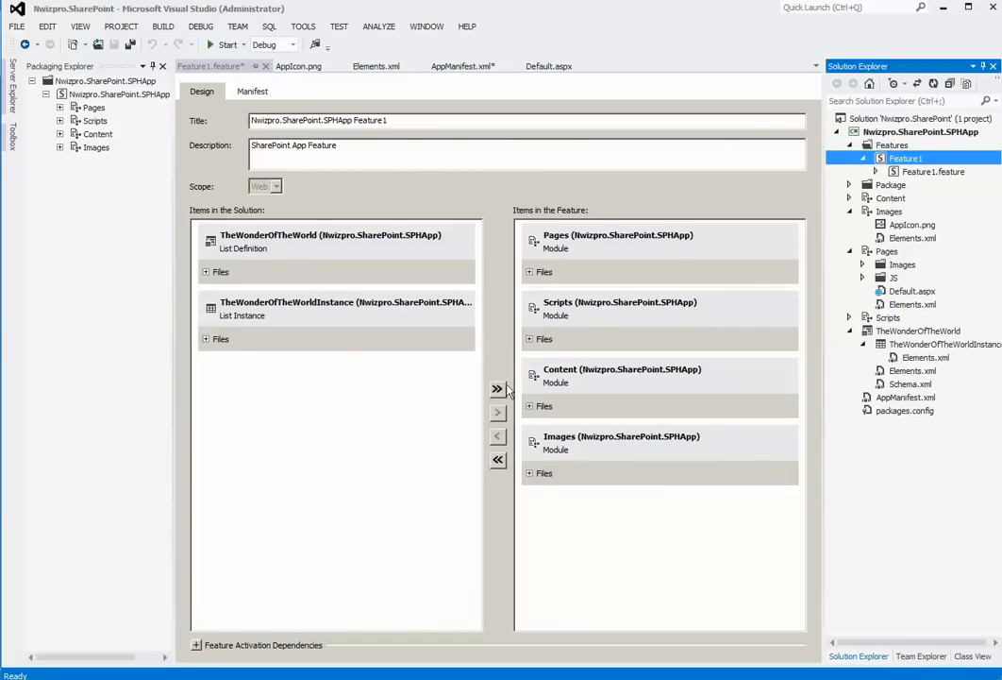
pyautogui.click(498, 388)
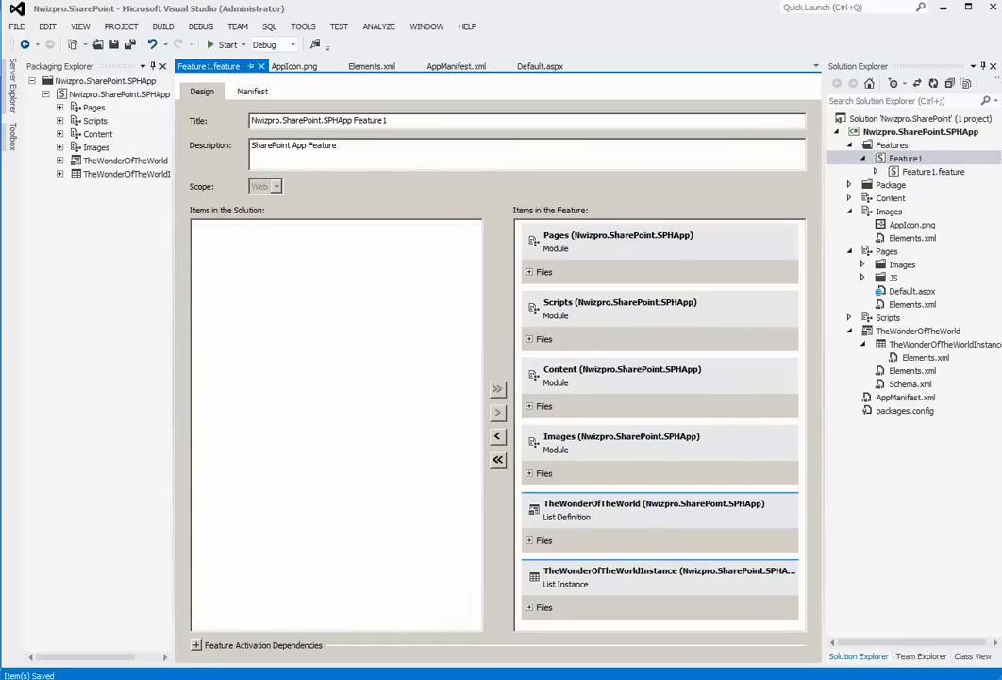
pyautogui.click(911, 383)
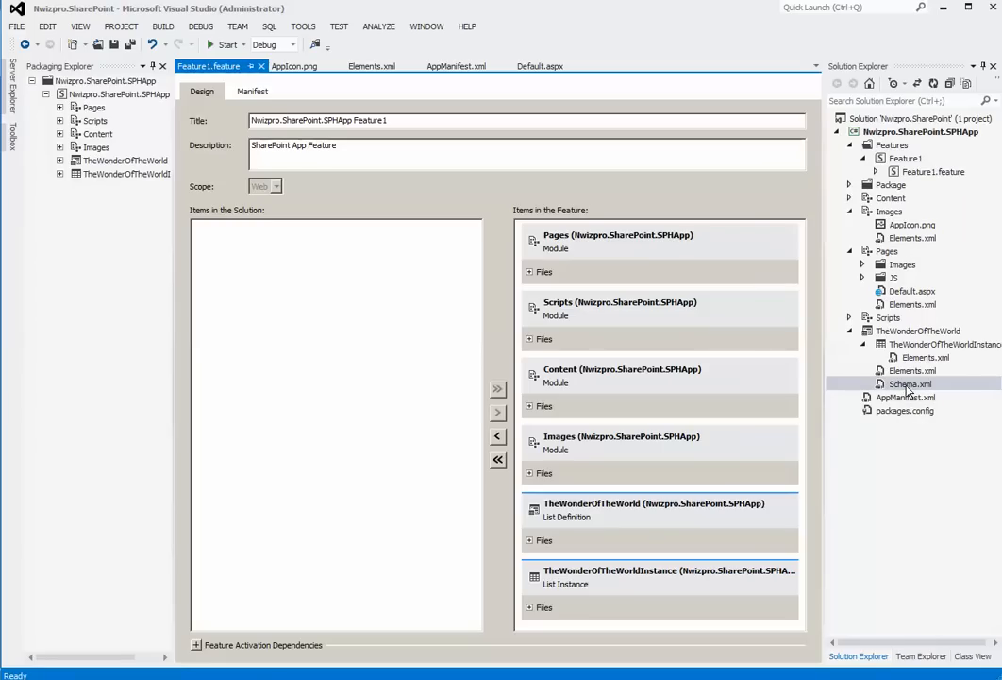
pyautogui.doubleClick(909, 384)
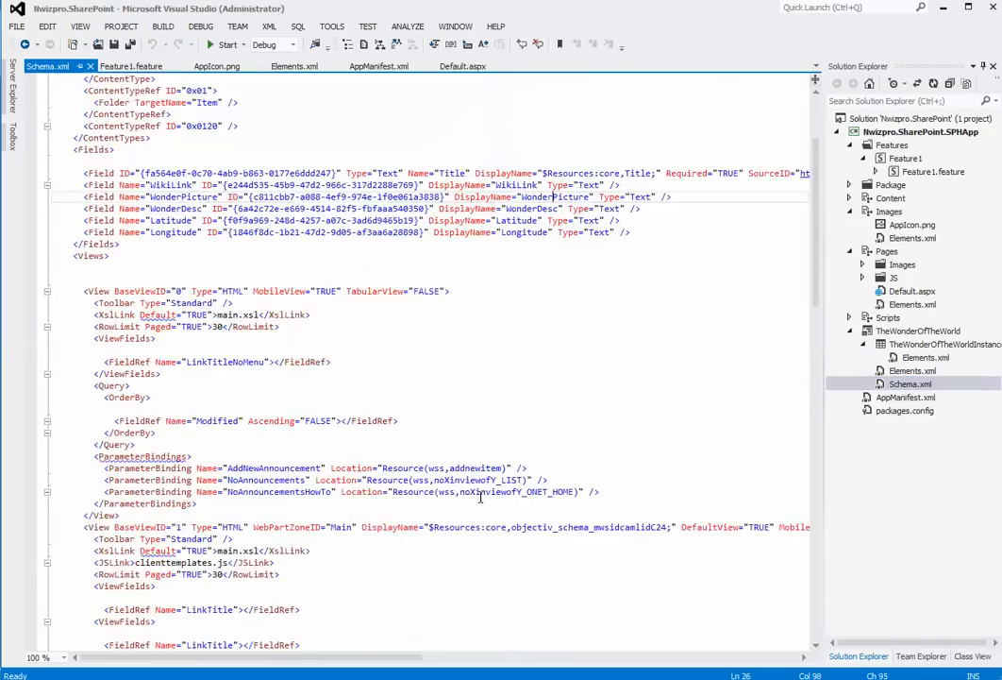
# Change the view's JSLink to ~appWebUrl/Pages/JS/WondersOfTheWorld.js in Schema.xml.
pyautogui.scroll(-3)
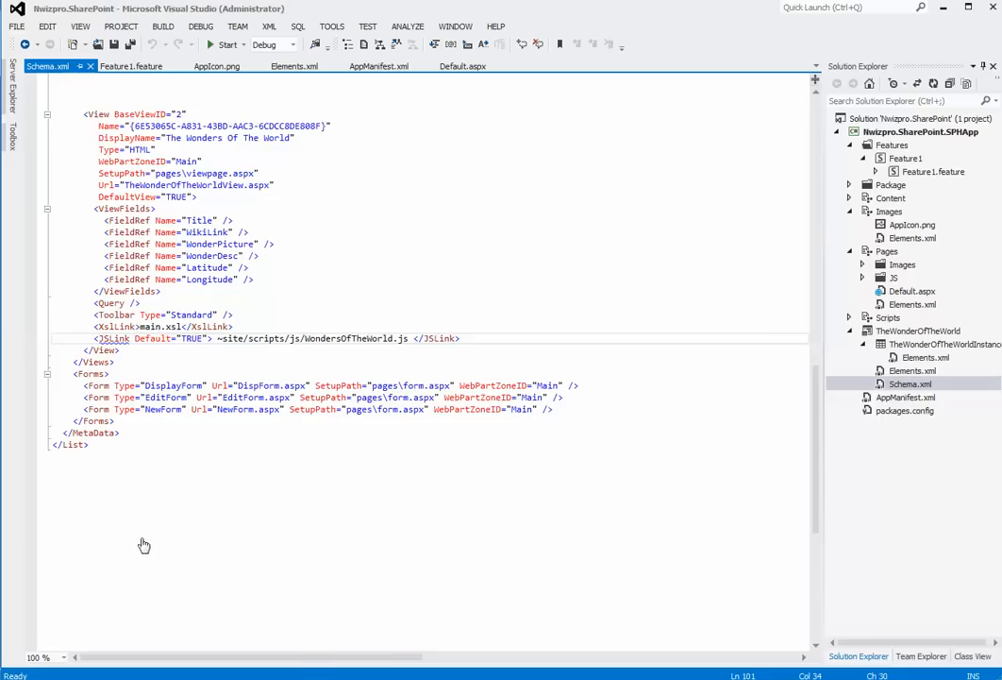
pyautogui.moveTo(156, 516)
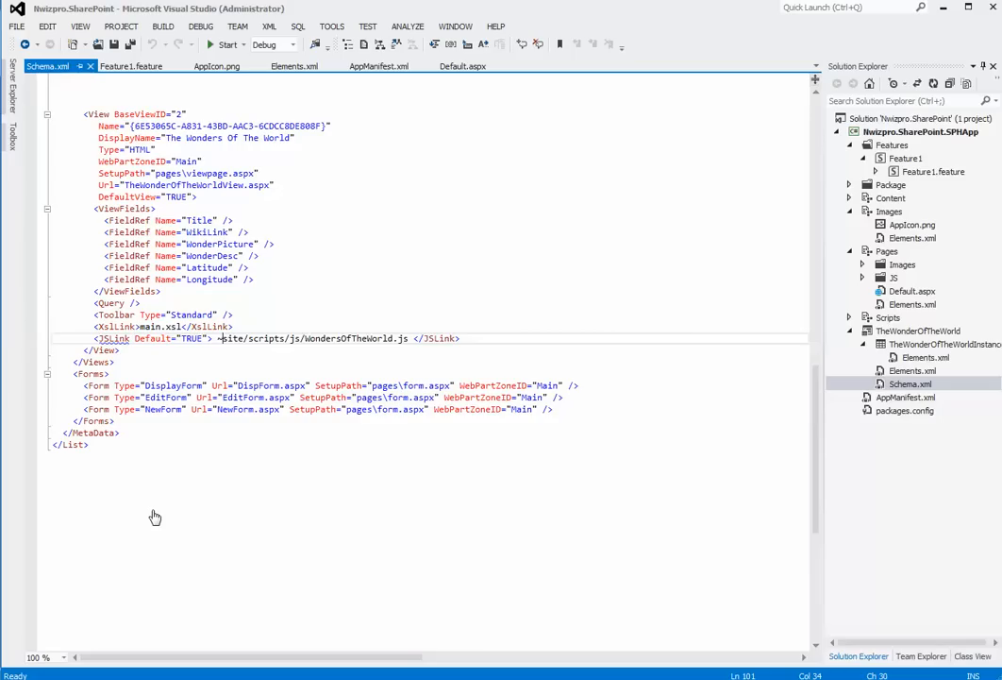
pyautogui.moveTo(177, 458)
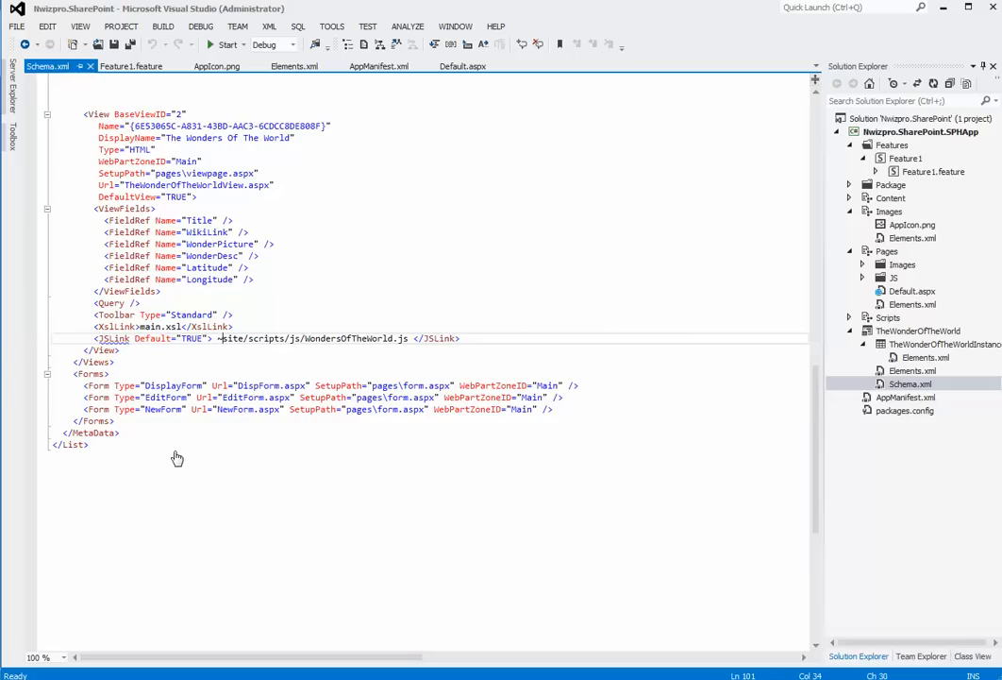
pyautogui.moveTo(219, 342)
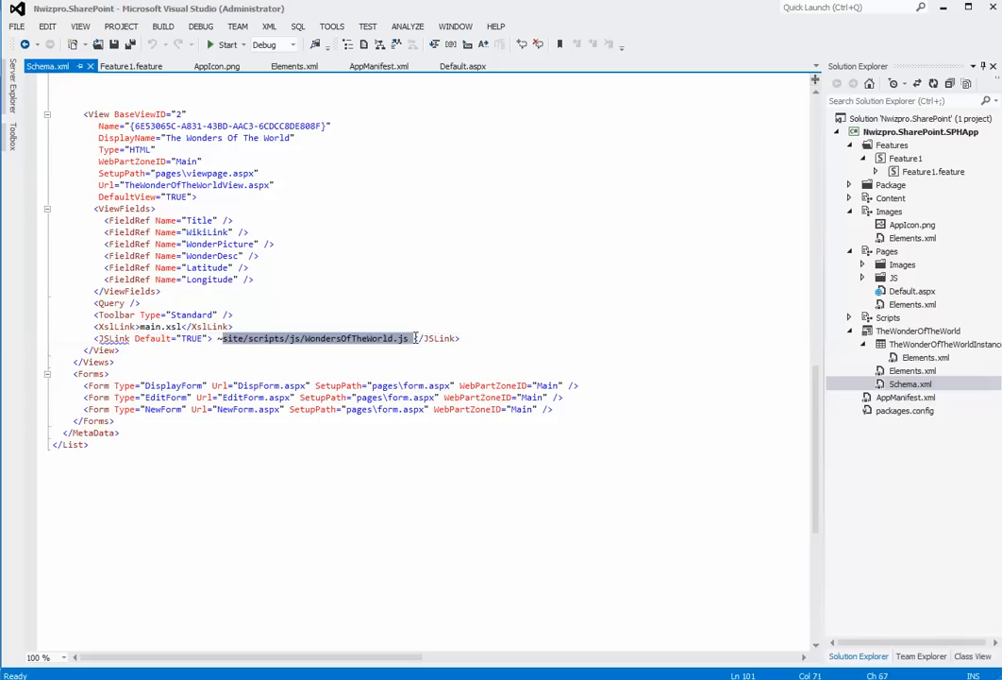
pyautogui.write('~appWebUrl/Pages/JS/WondersOfTheWorld.js')
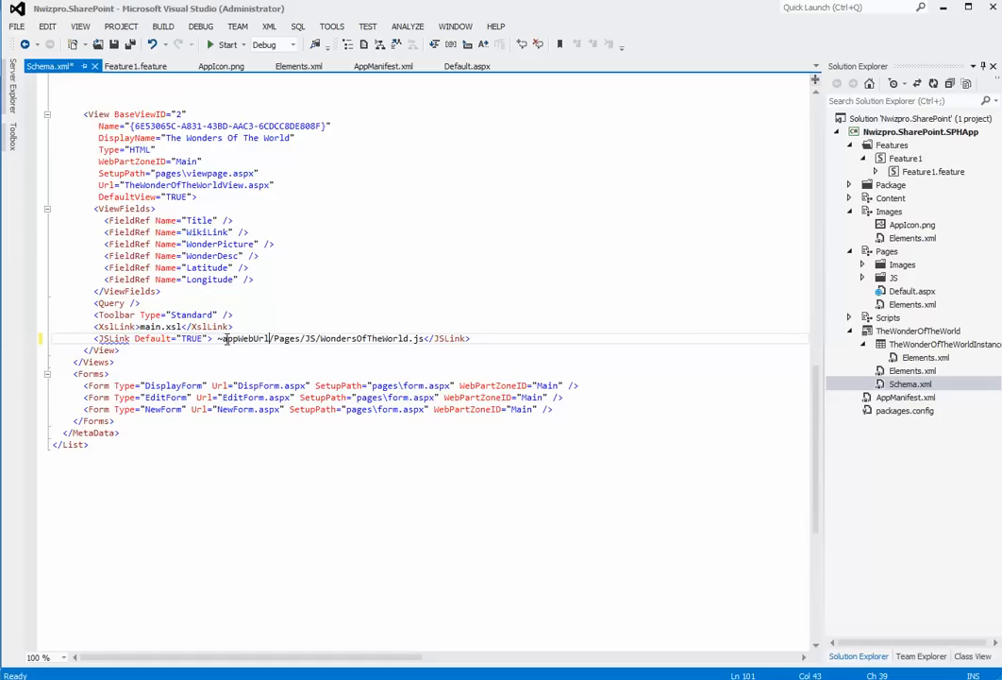
pyautogui.doubleClick(285, 337)
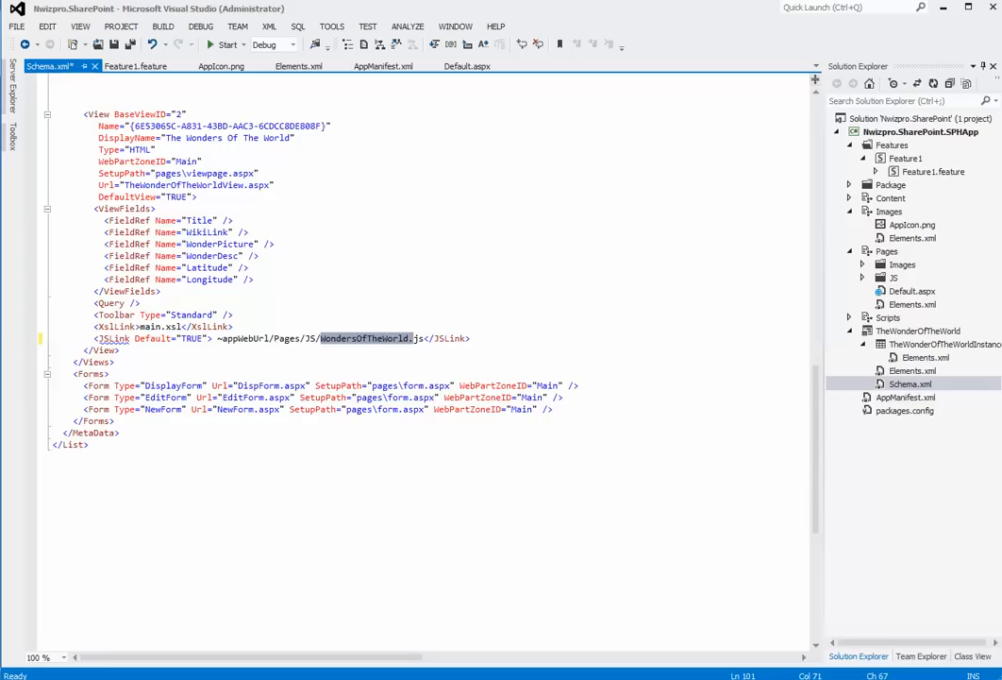
pyautogui.moveTo(712, 672)
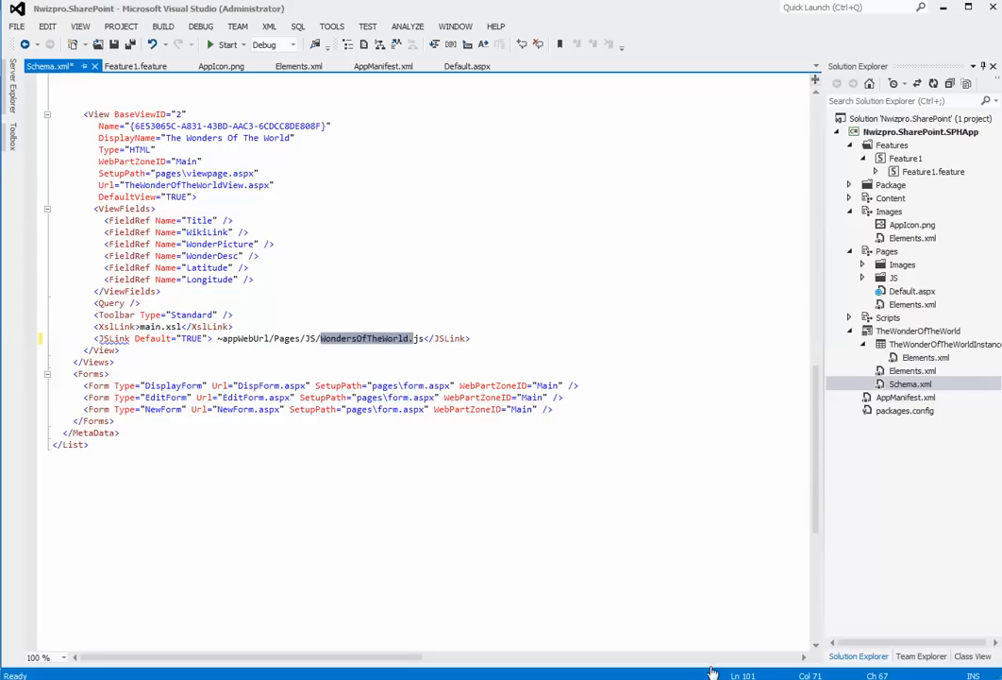
pyautogui.moveTo(904, 299)
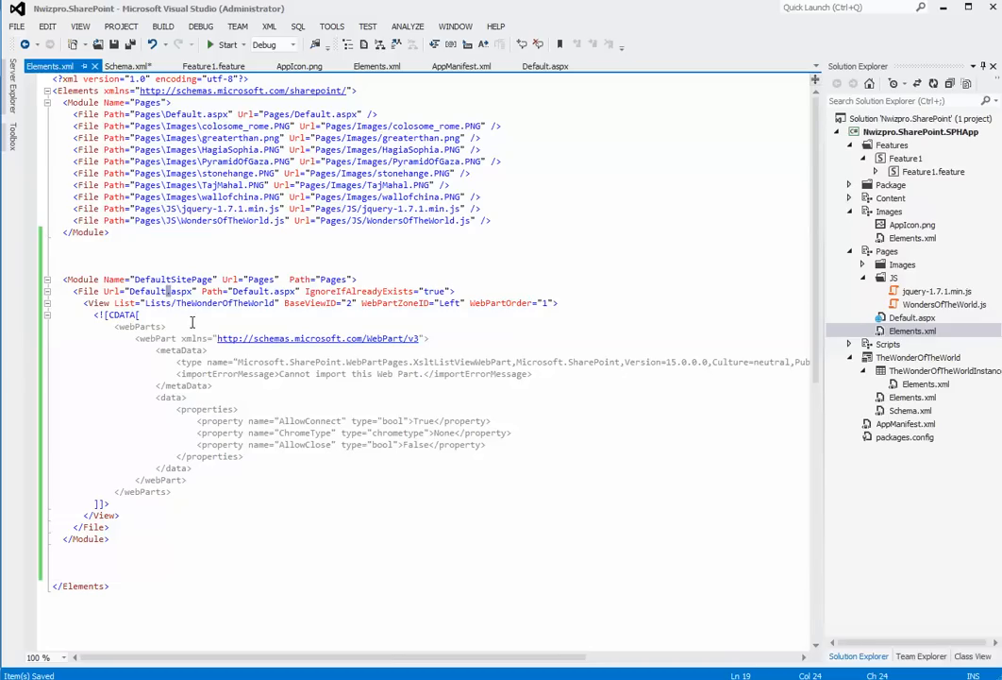
# Select BaseViewID in Elements.xml and find the matching BaseViewID 2 view in Schema.xml.
pyautogui.doubleClick(146, 291)
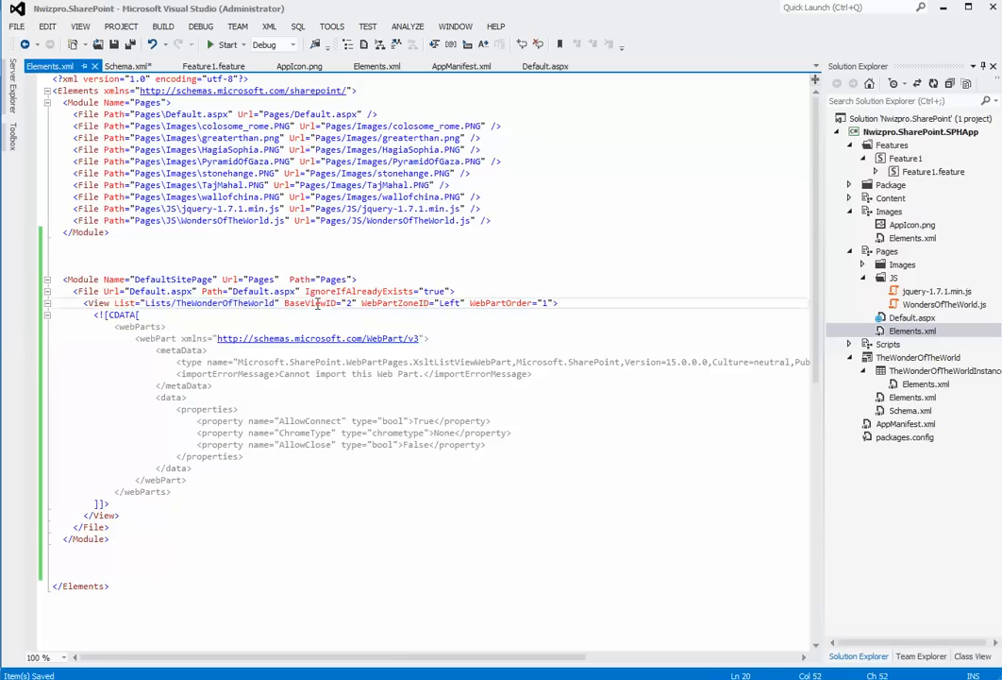
pyautogui.doubleClick(310, 303)
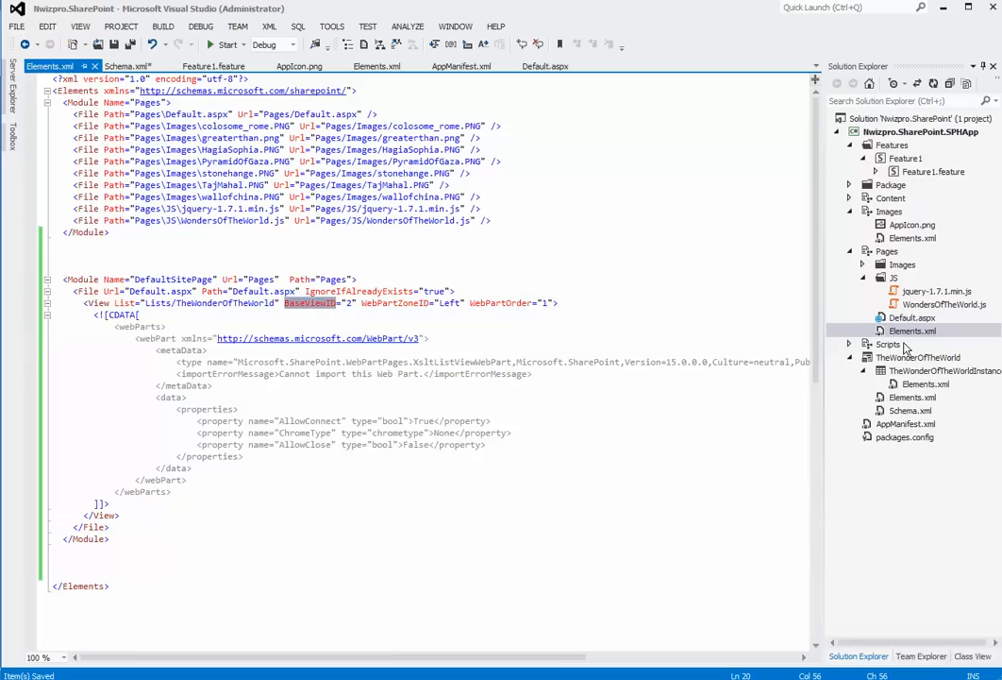
pyautogui.click(127, 66)
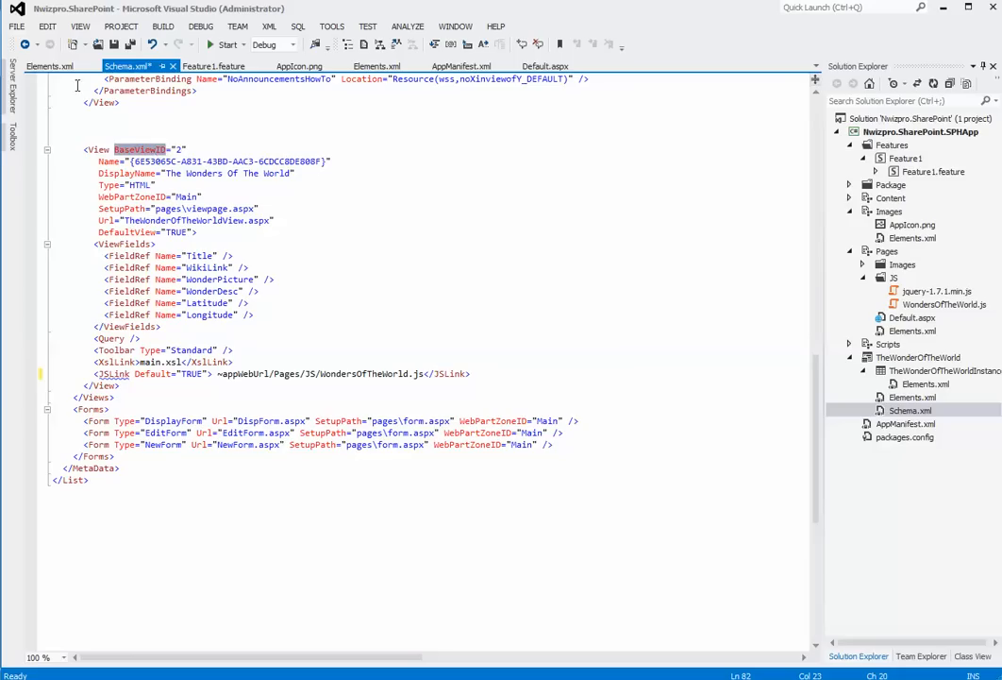
pyautogui.click(43, 65)
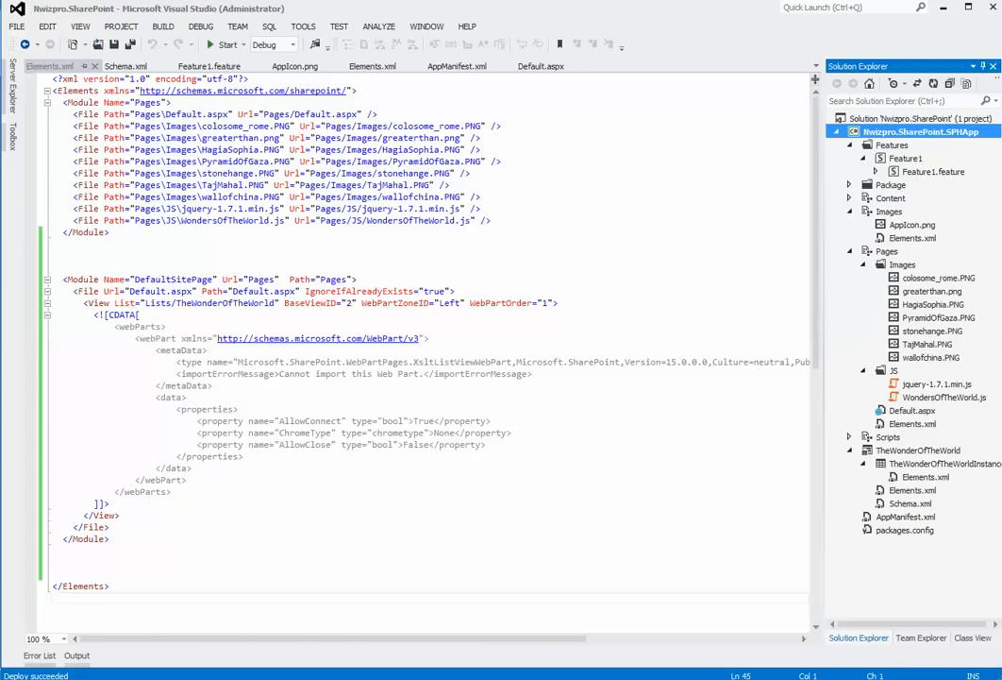
pyautogui.moveTo(454, 575)
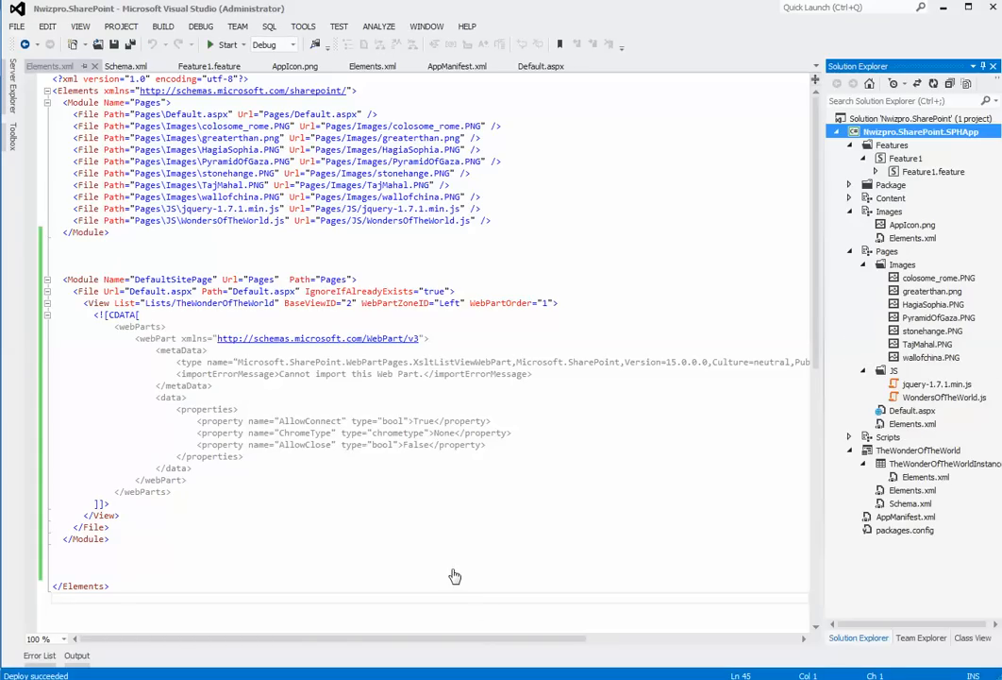
pyautogui.moveTo(468, 576)
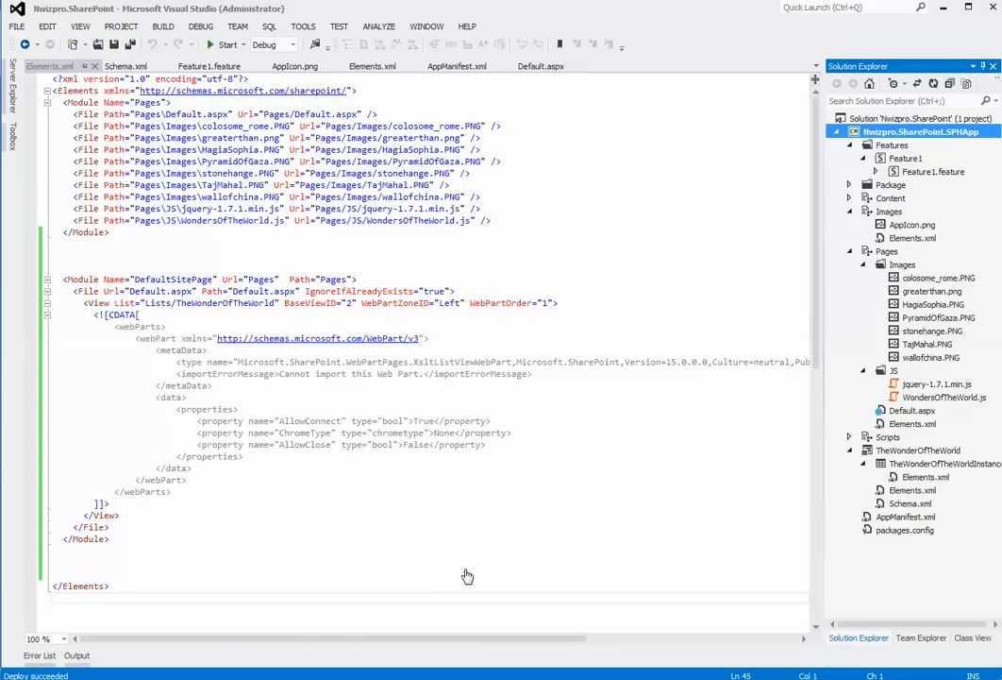
pyautogui.moveTo(213, 640)
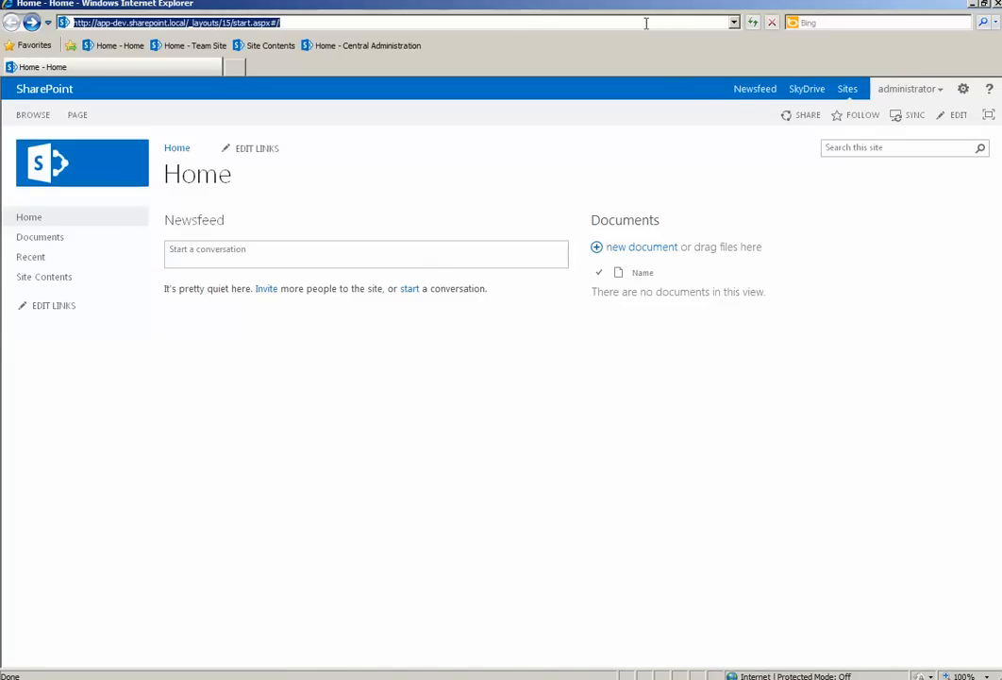
# Reload SharePoint, launch App-TheWonderOfTheWorld from Recent, and sign in through Windows Security.
pyautogui.click(754, 22)
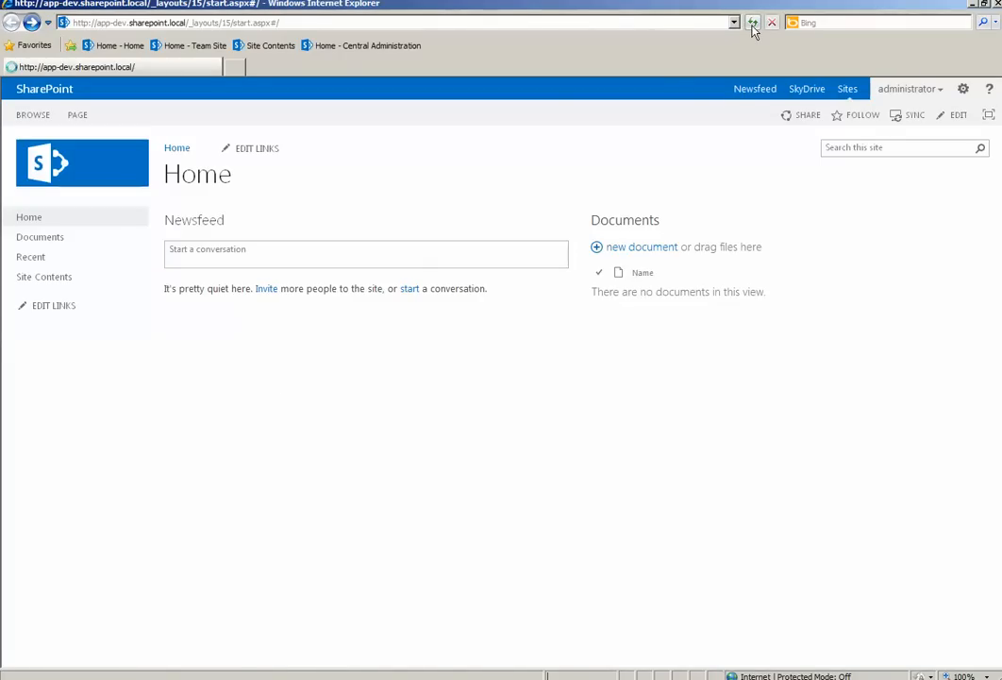
pyautogui.click(752, 22)
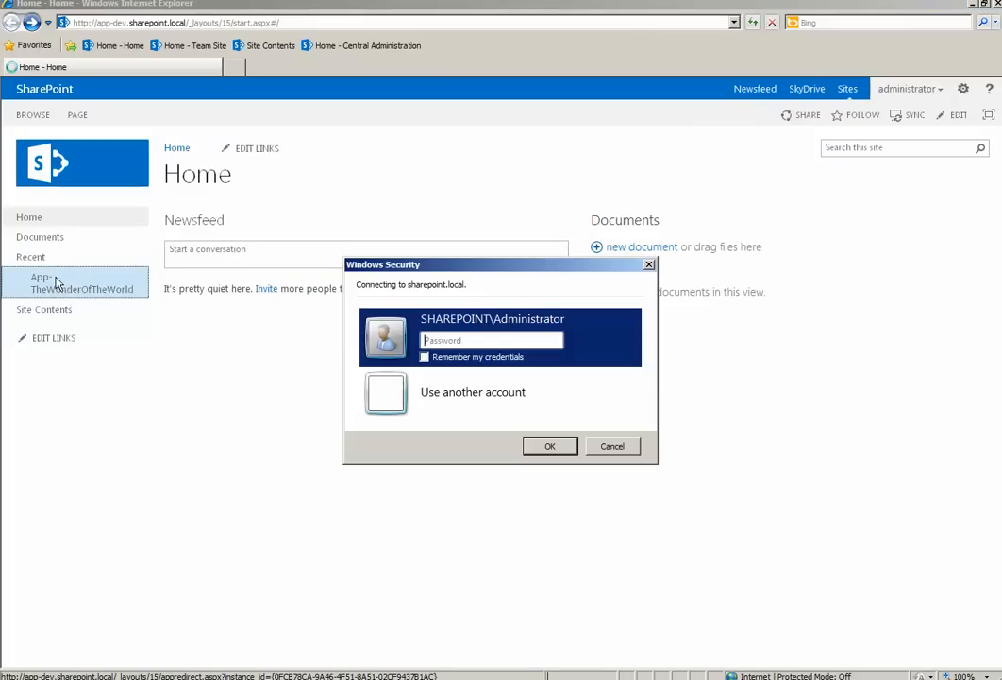
pyautogui.write('•')
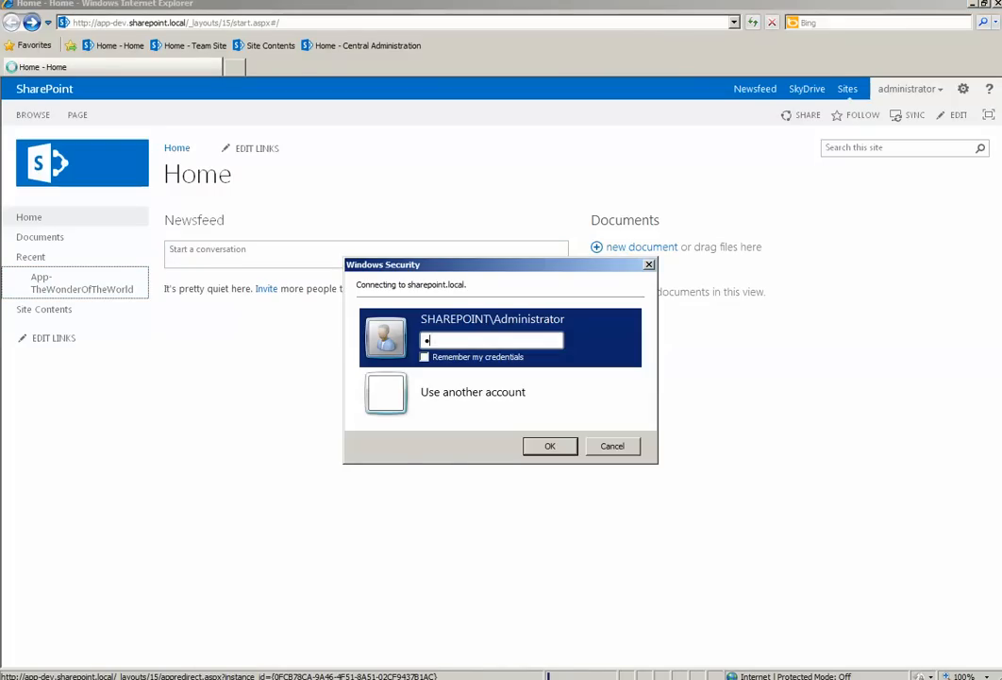
pyautogui.write('password')
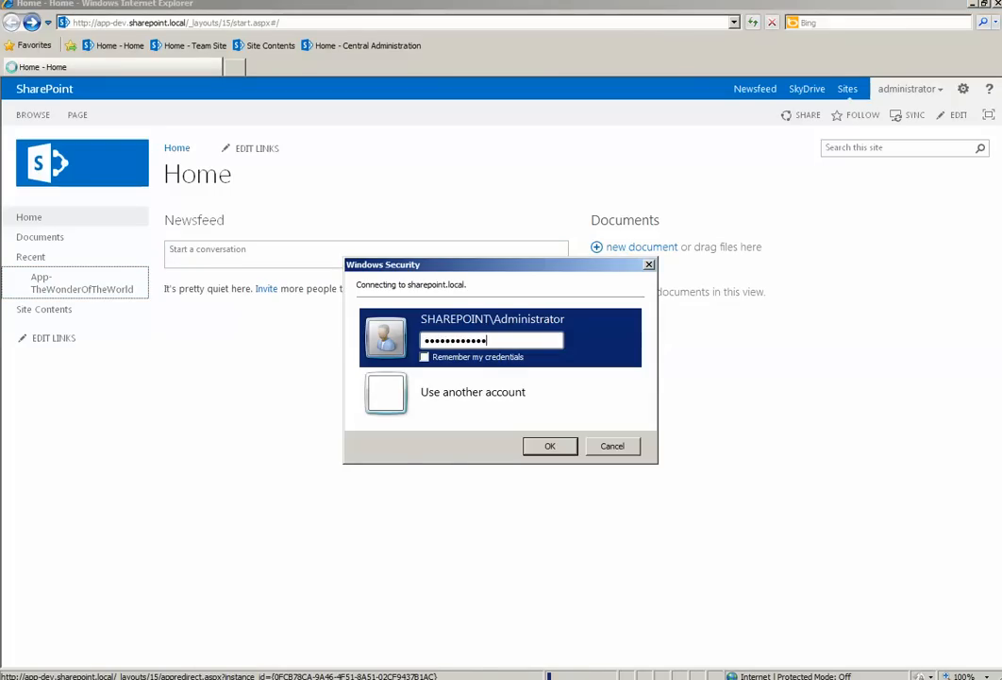
pyautogui.click(549, 445)
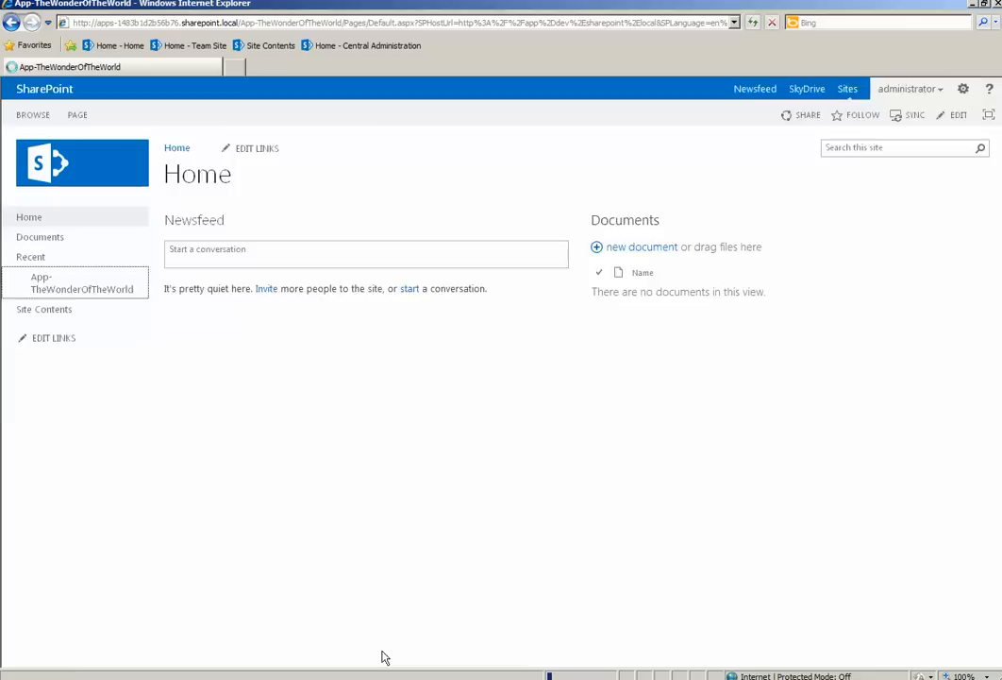